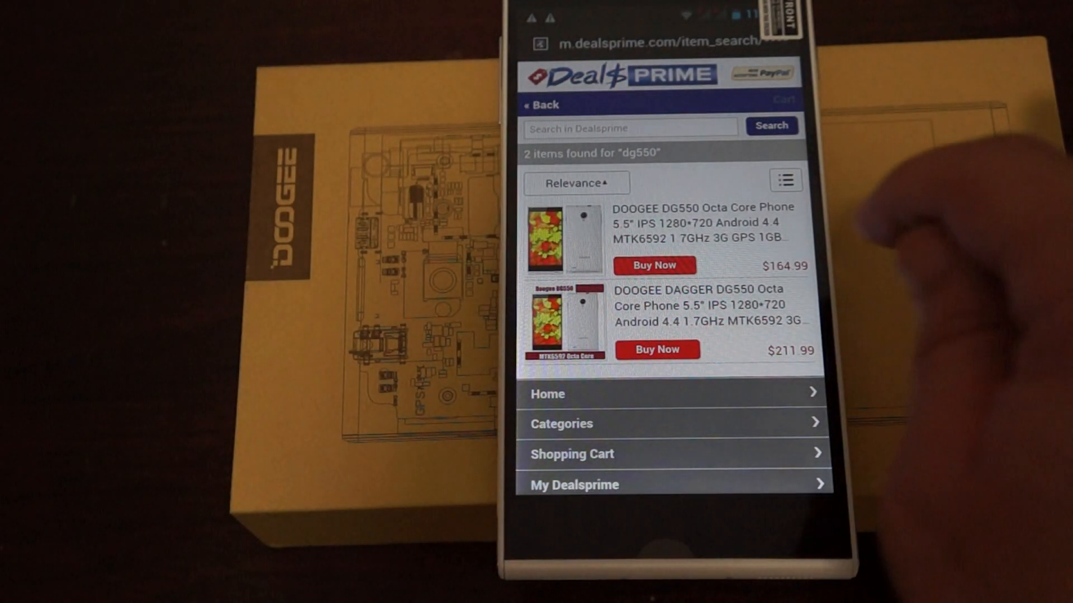
- Exit the Camera app after scrolling through the review and return to the home screen
scroll(down, 3)
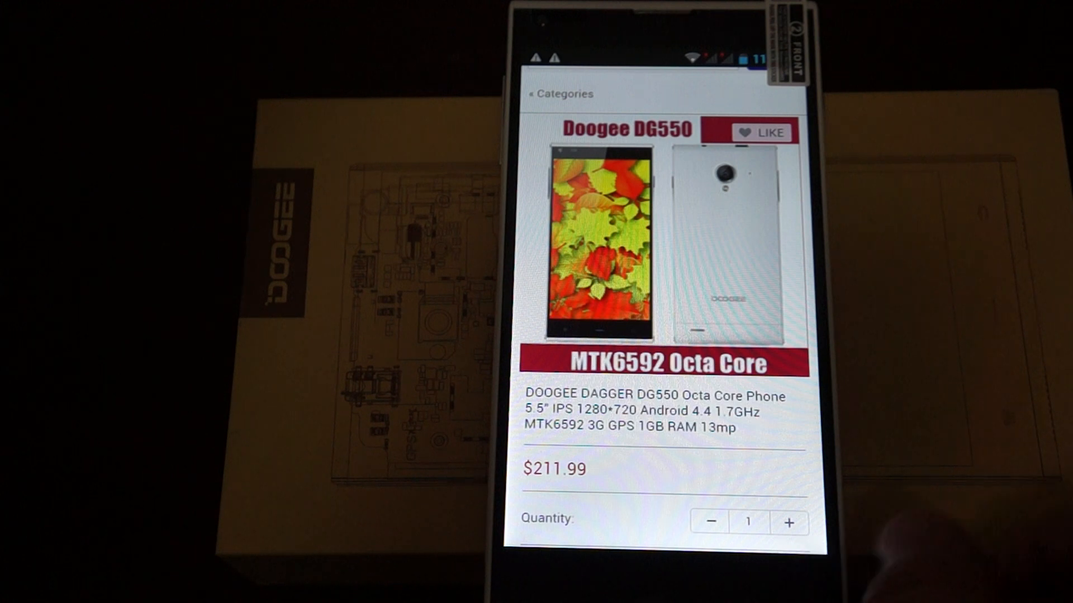
scroll(down, 3)
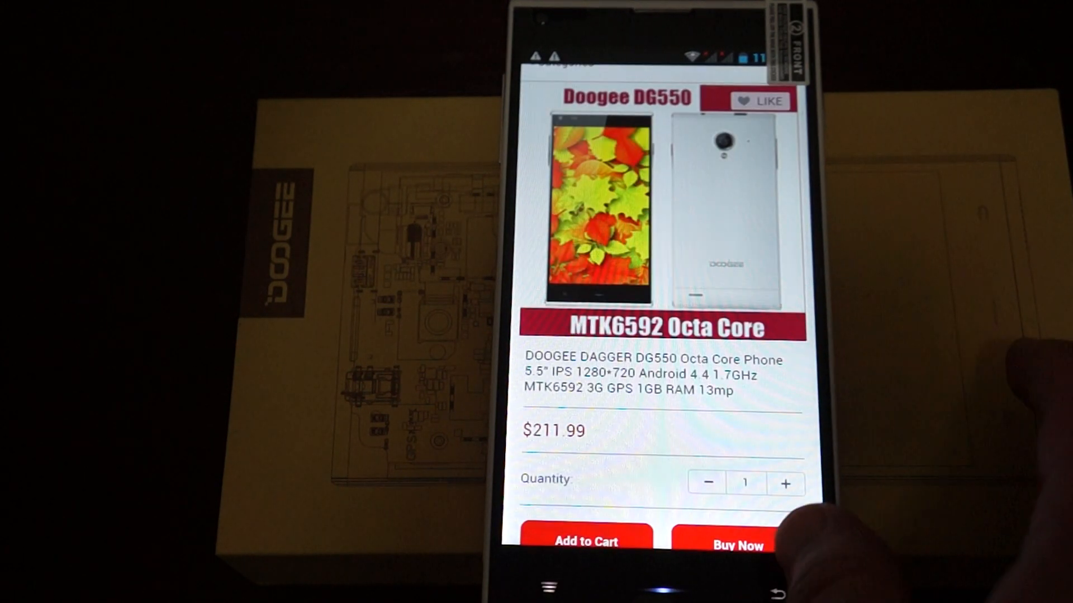
scroll(down, 3)
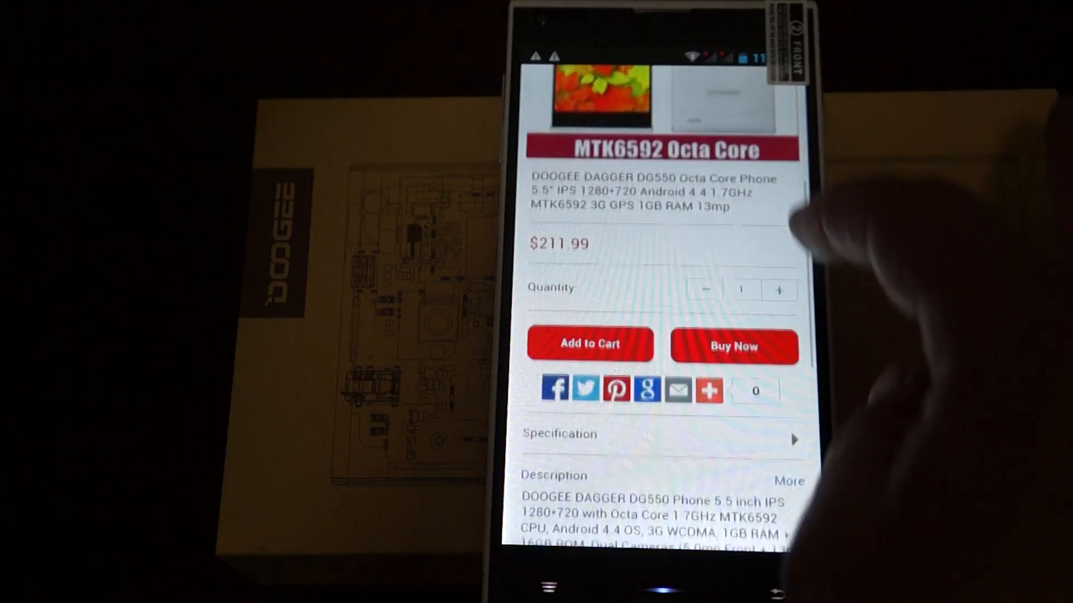
scroll(down, 3)
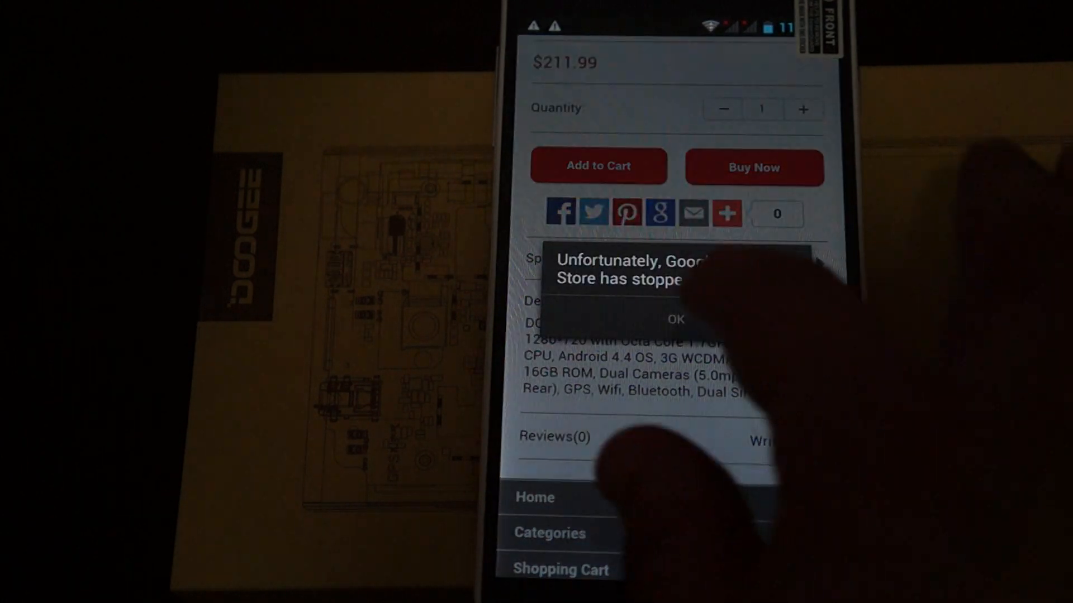
click(675, 320)
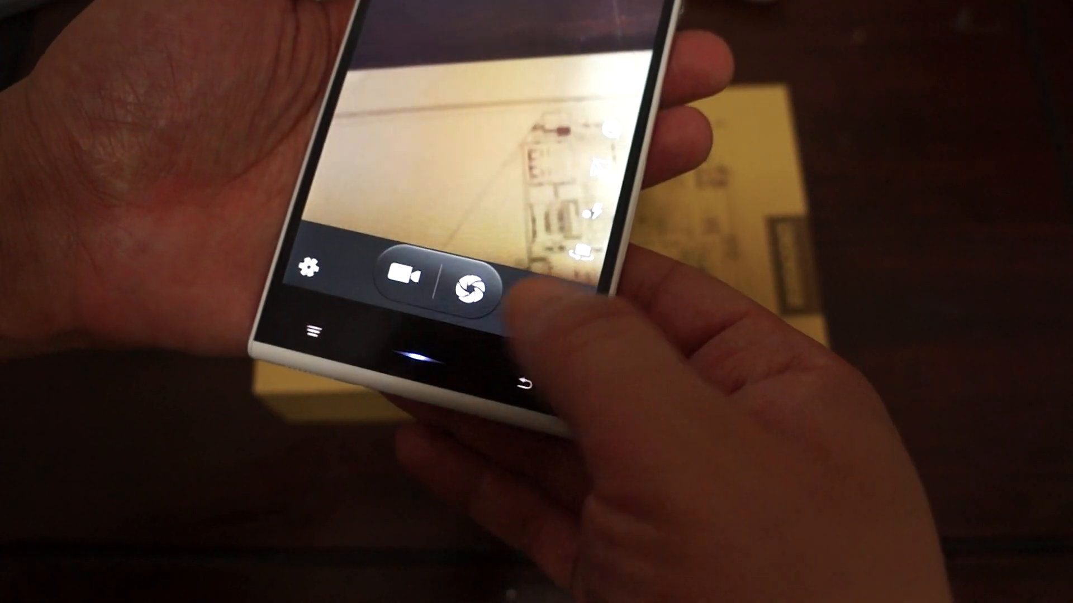
click(467, 290)
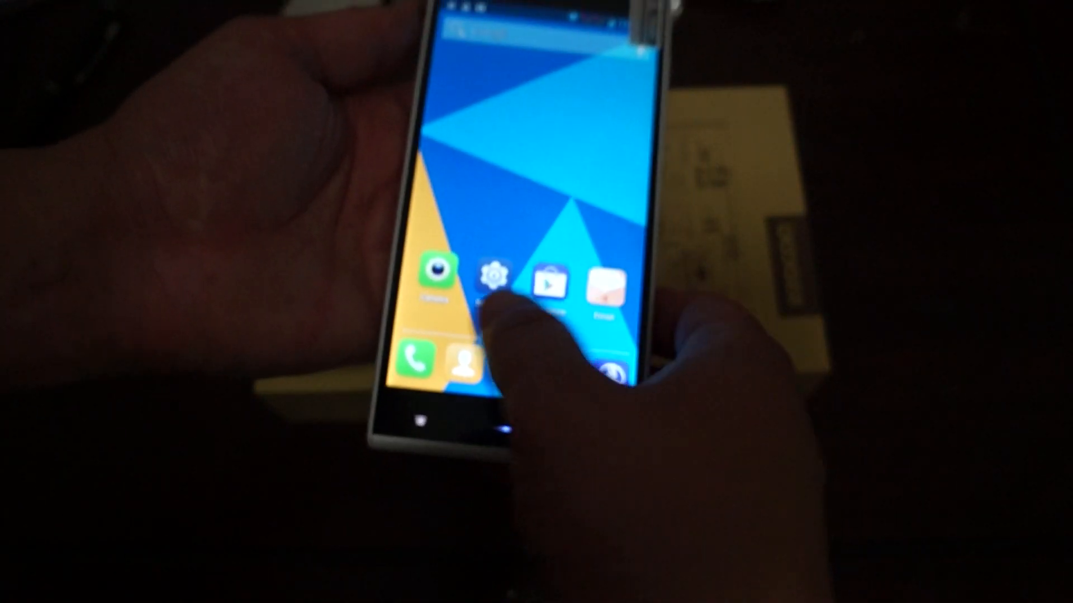
- Open Settings and review the Storage usage details
click(494, 277)
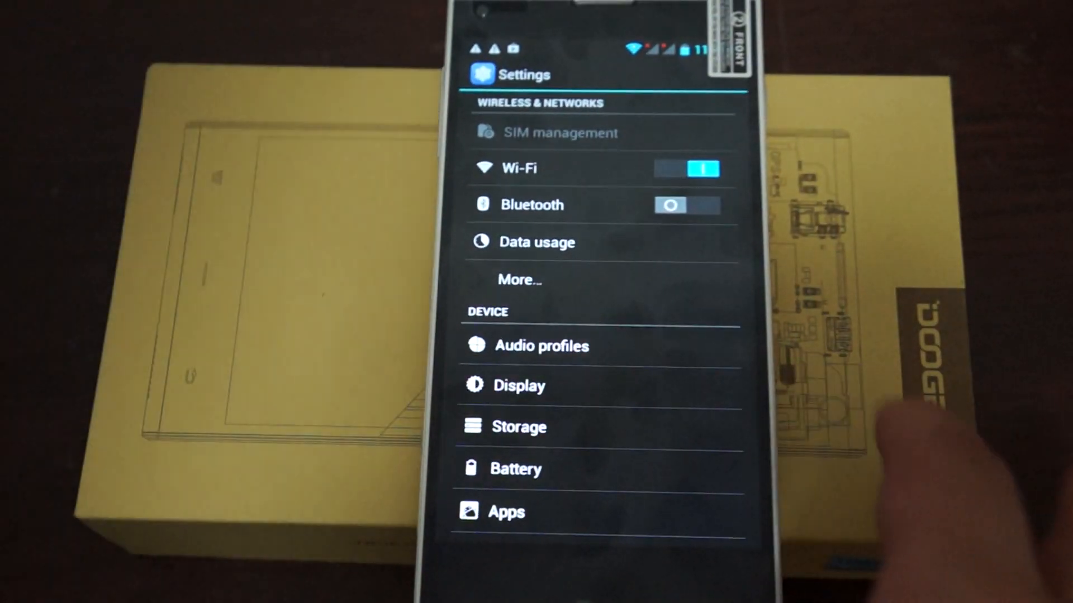
scroll(down, 3)
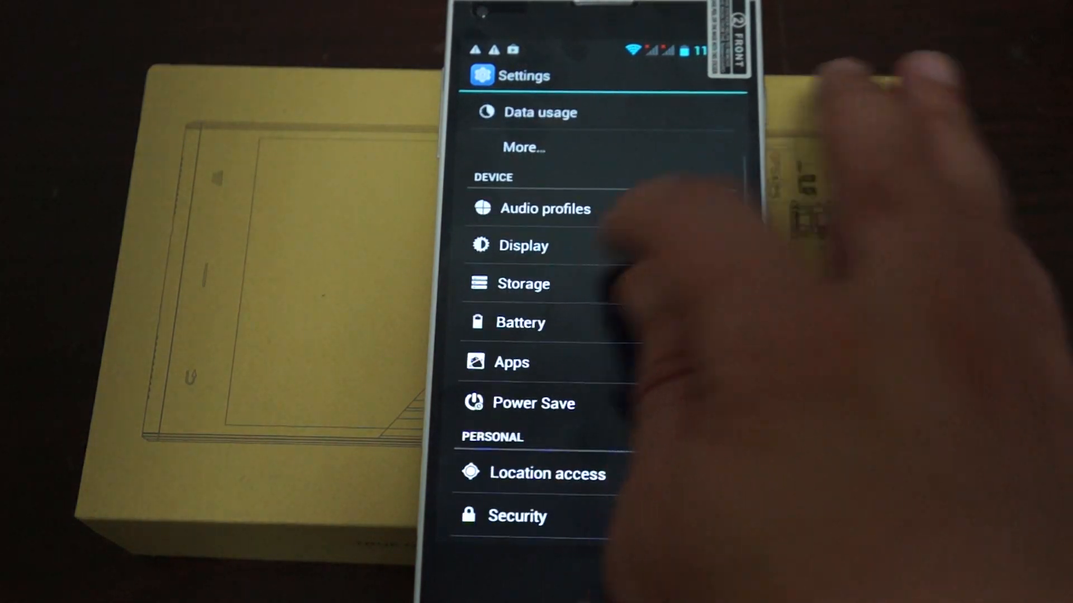
click(524, 283)
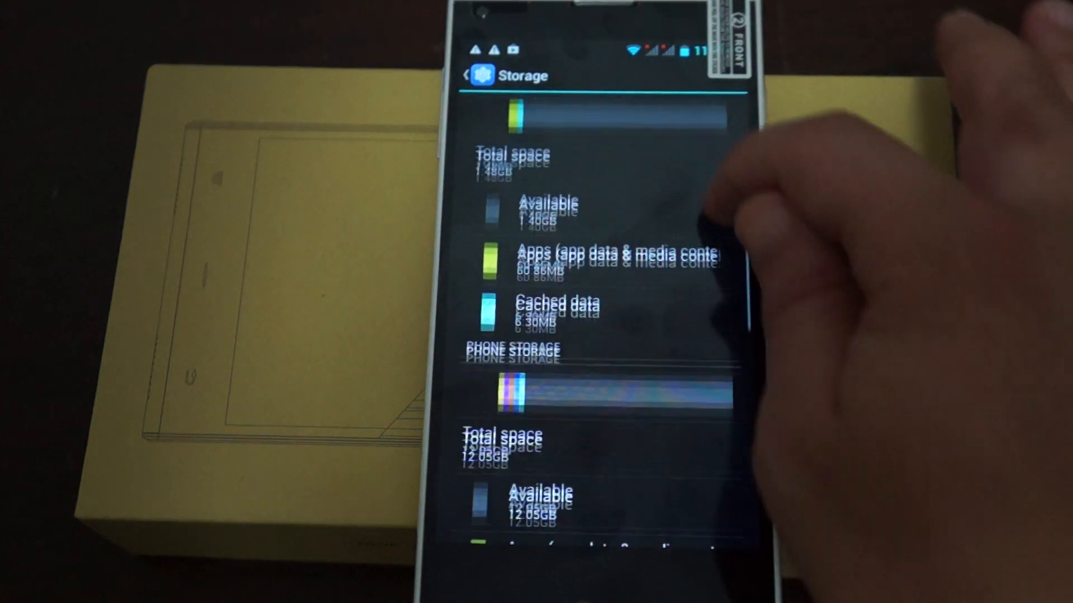
scroll(down, 3)
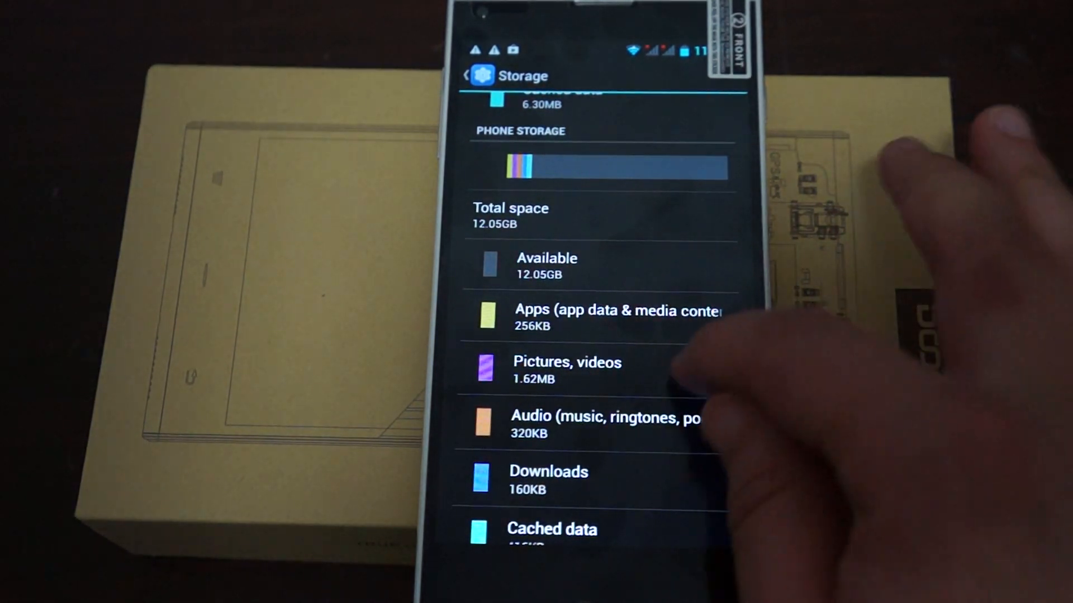
scroll(down, 3)
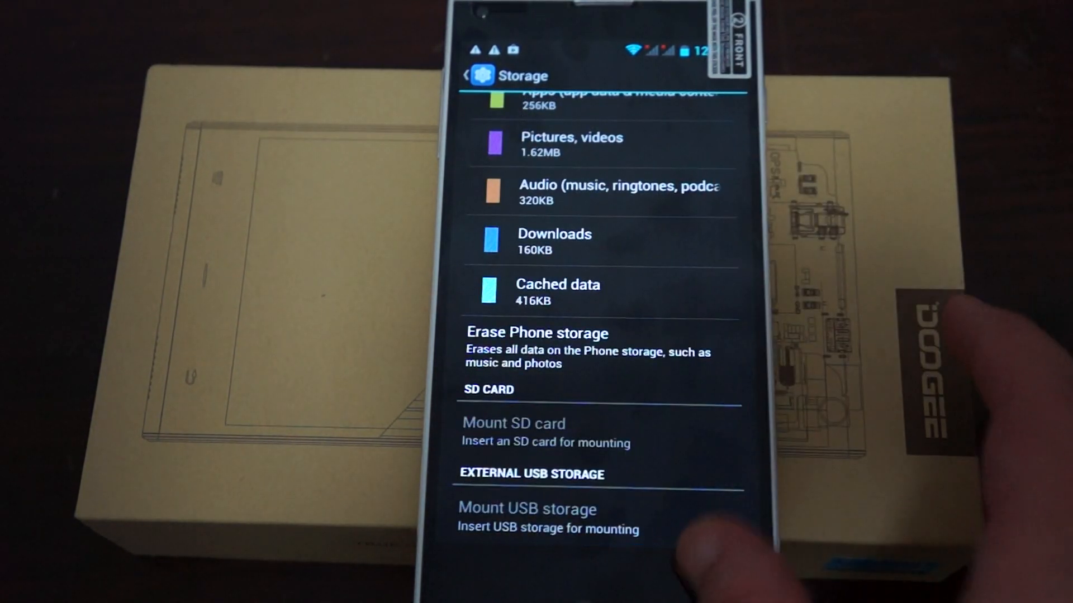
- Back in Settings, open About phone showing DAGGER DG550 and Android 4.2.9
click(469, 76)
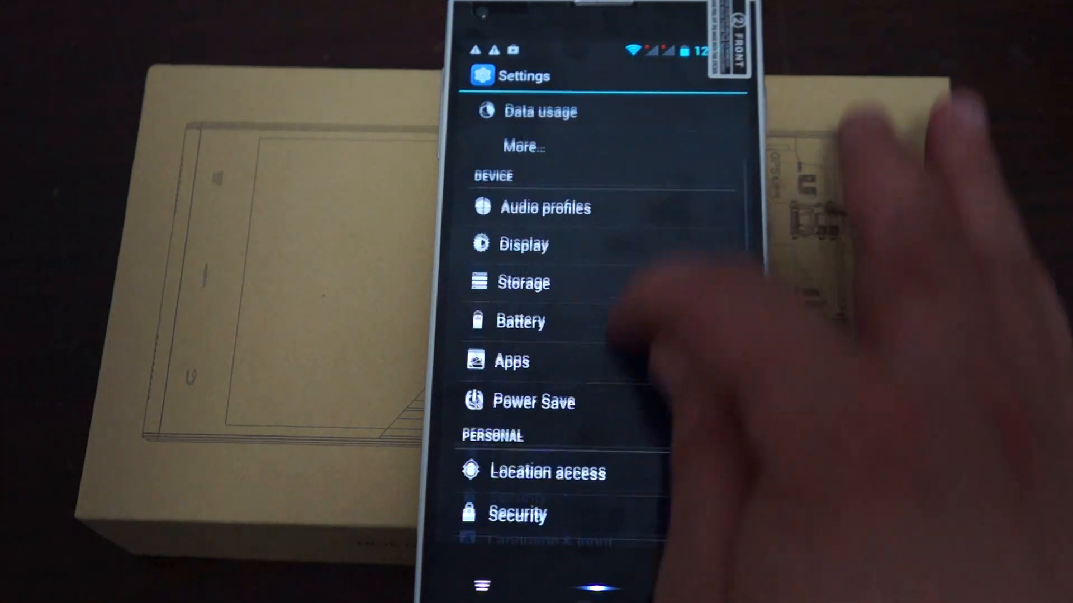
scroll(down, 3)
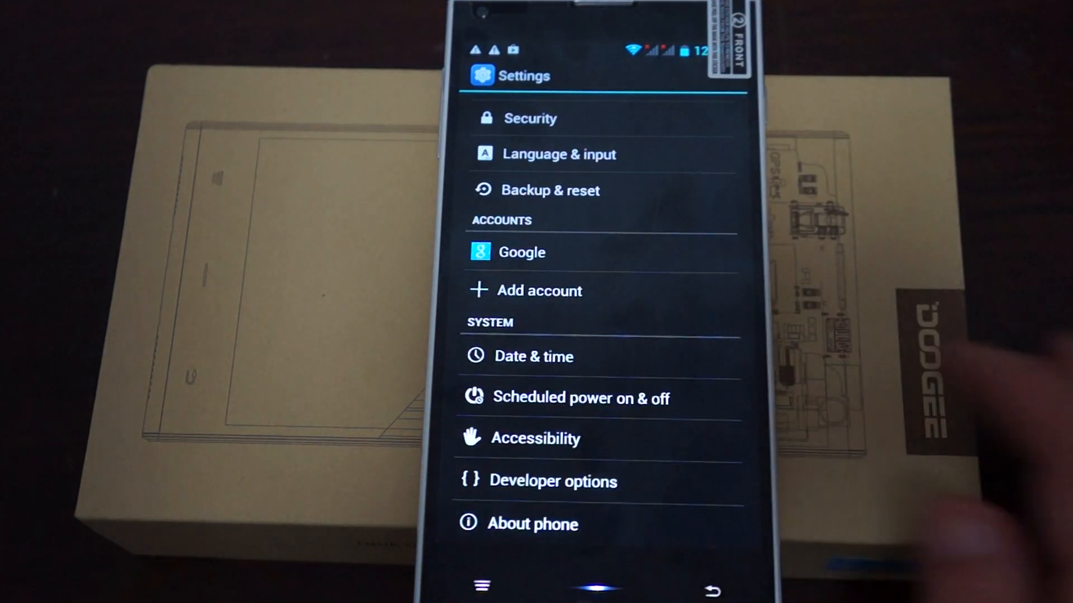
click(533, 523)
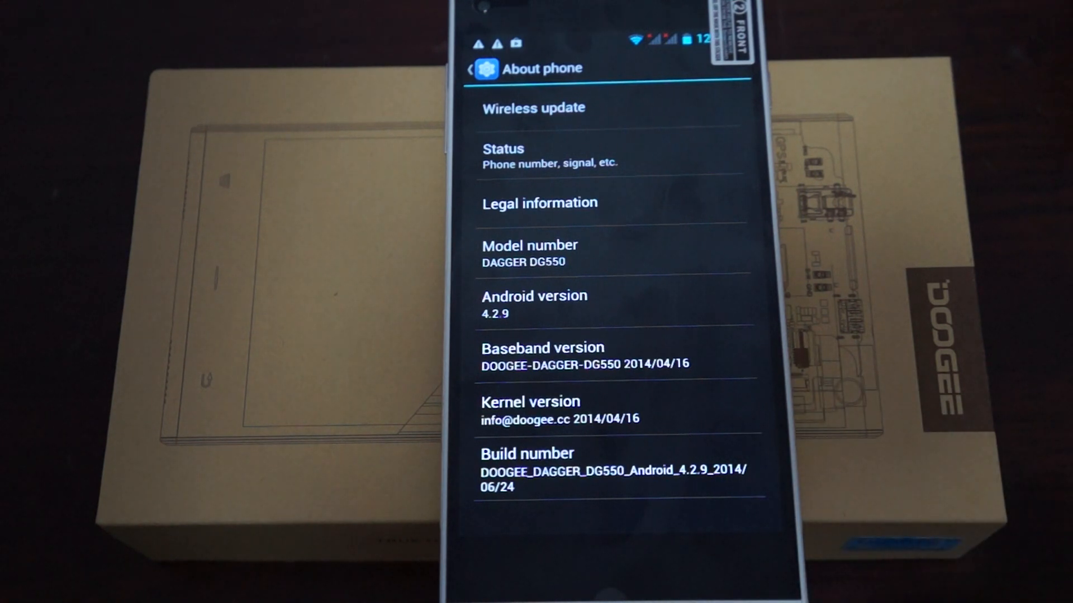
- Return to the Settings list and open Language & input
click(471, 68)
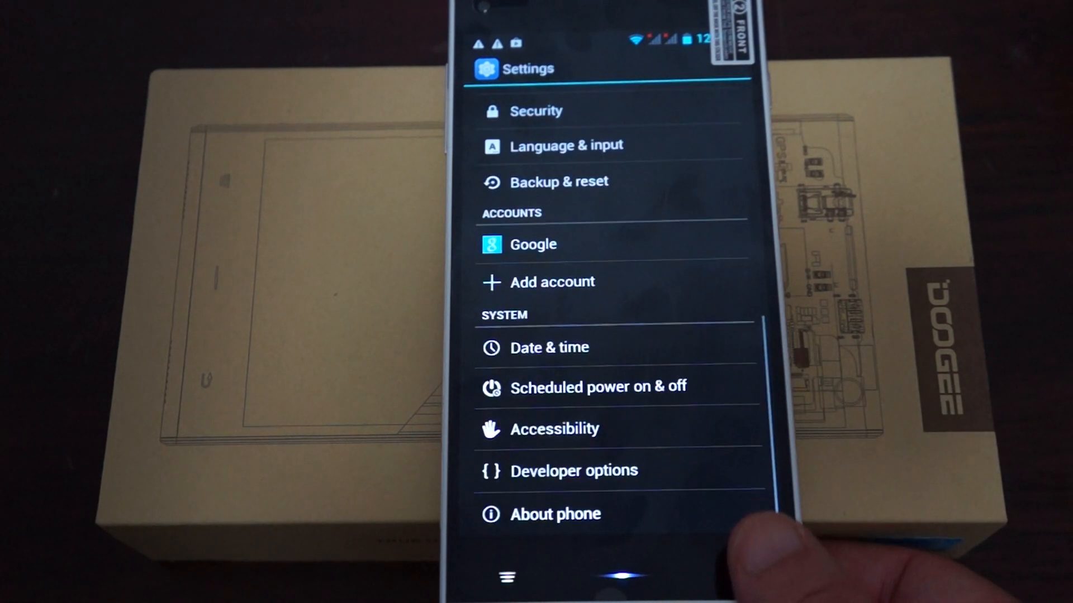
scroll(down, 3)
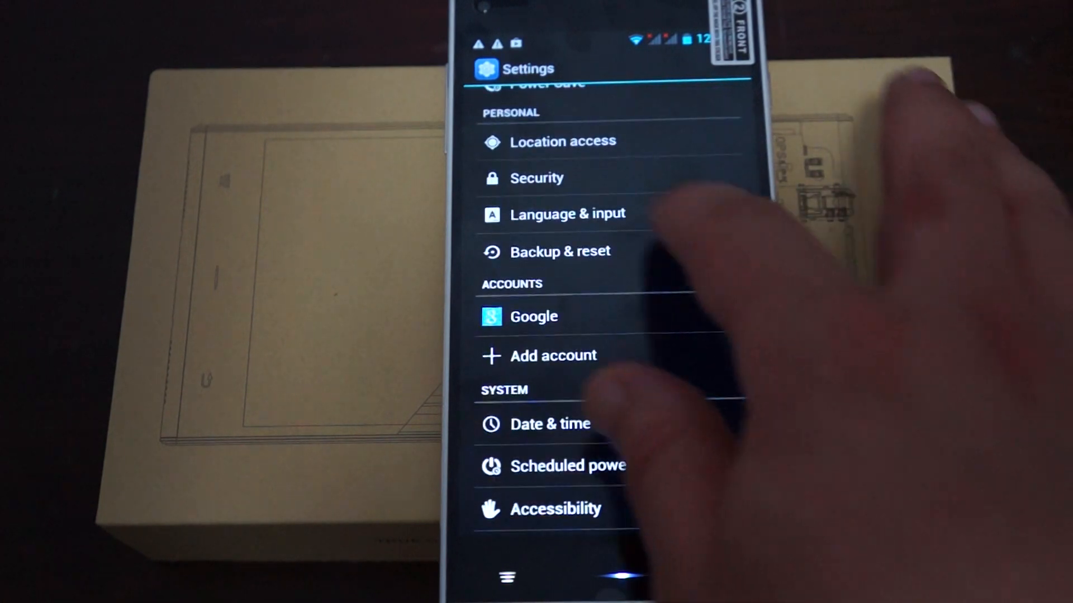
click(566, 213)
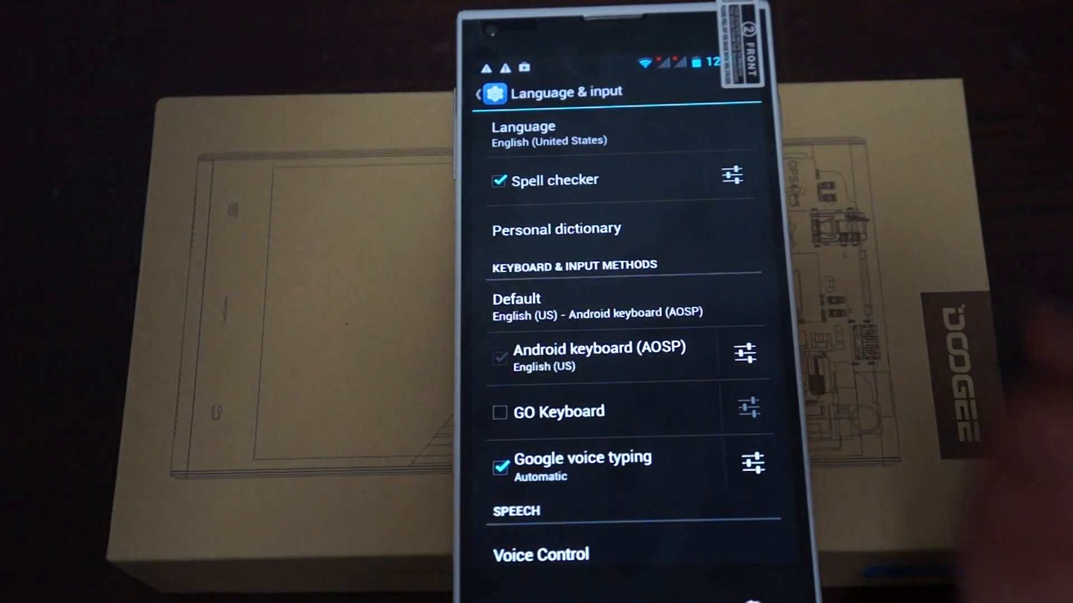
- Browse the available system languages, then go back to the main Settings list
click(523, 133)
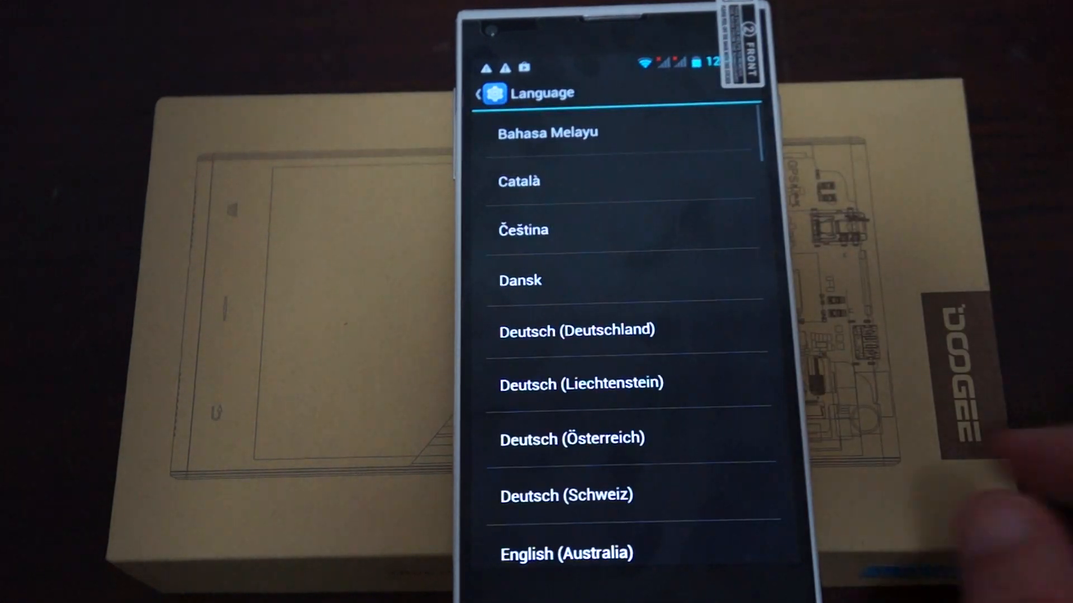
scroll(down, 3)
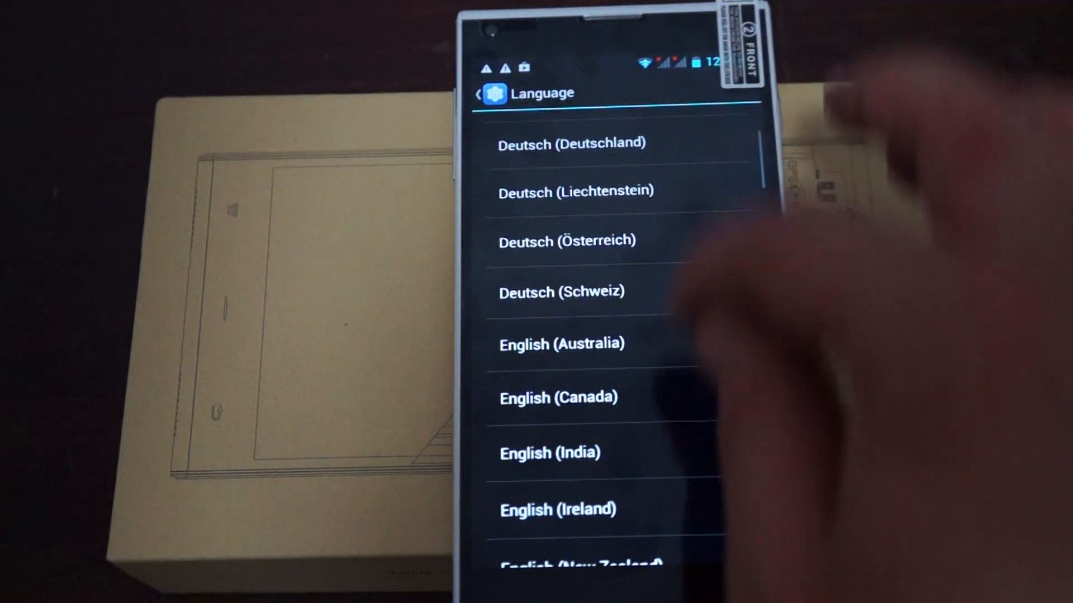
scroll(down, 3)
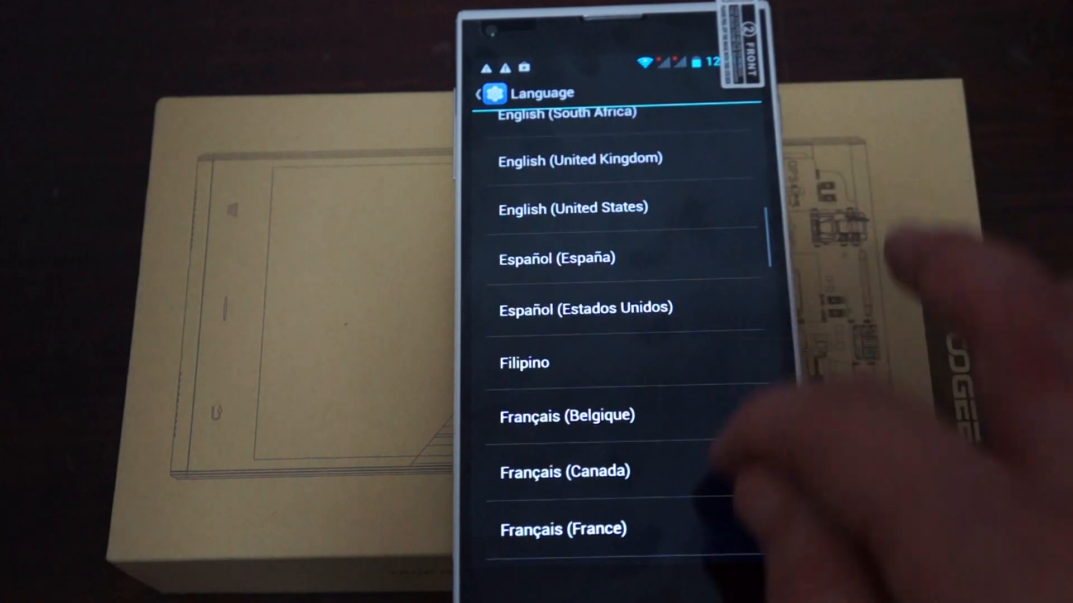
scroll(down, 3)
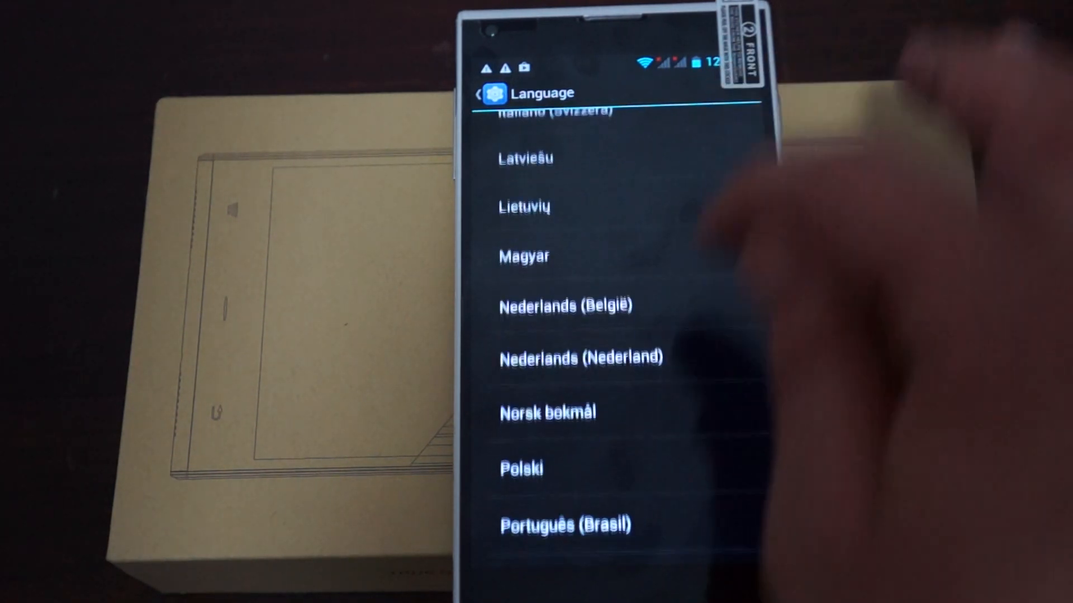
scroll(down, 3)
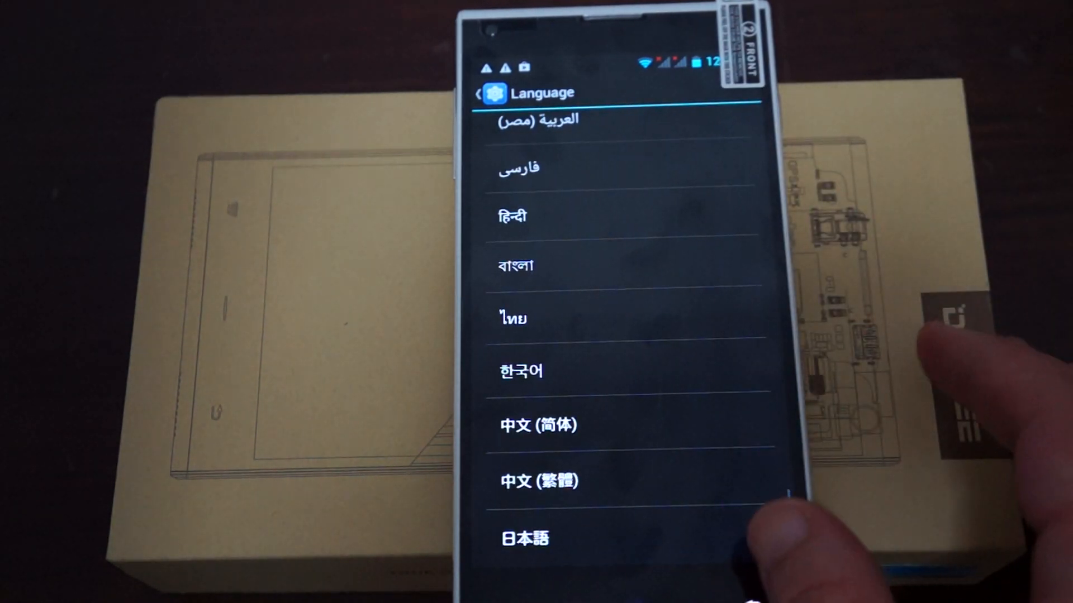
click(478, 93)
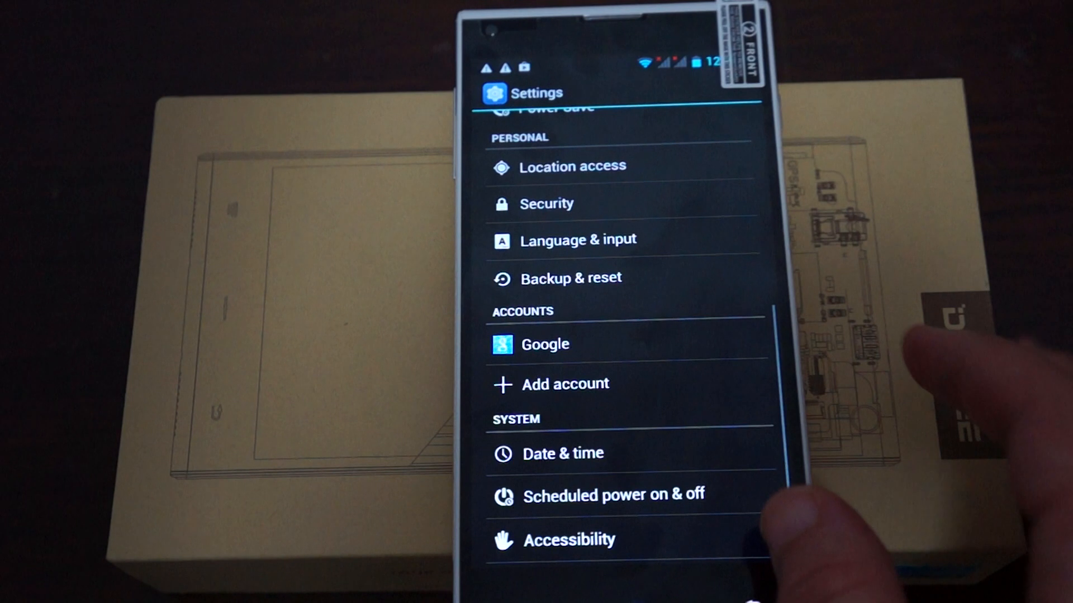
- Open Apps, review the Running tab's RAM use, then show the All apps list
scroll(down, 3)
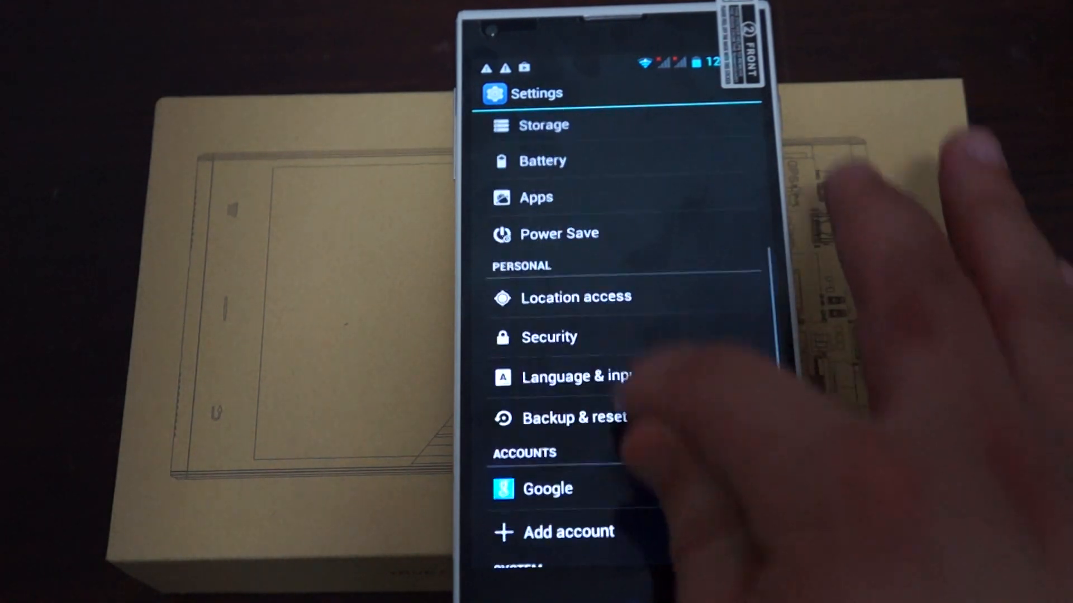
click(535, 197)
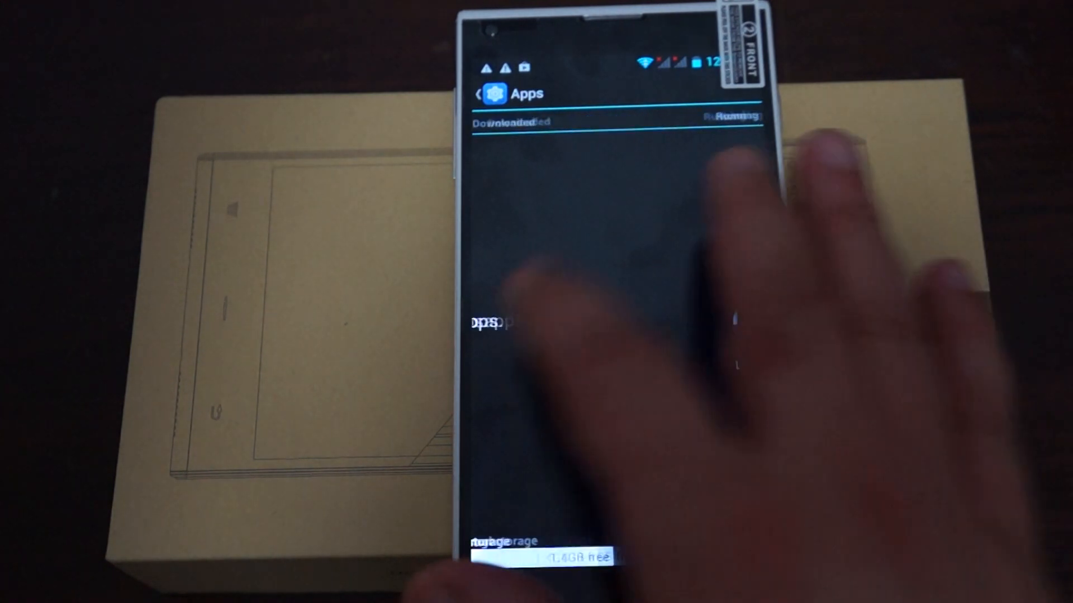
click(613, 80)
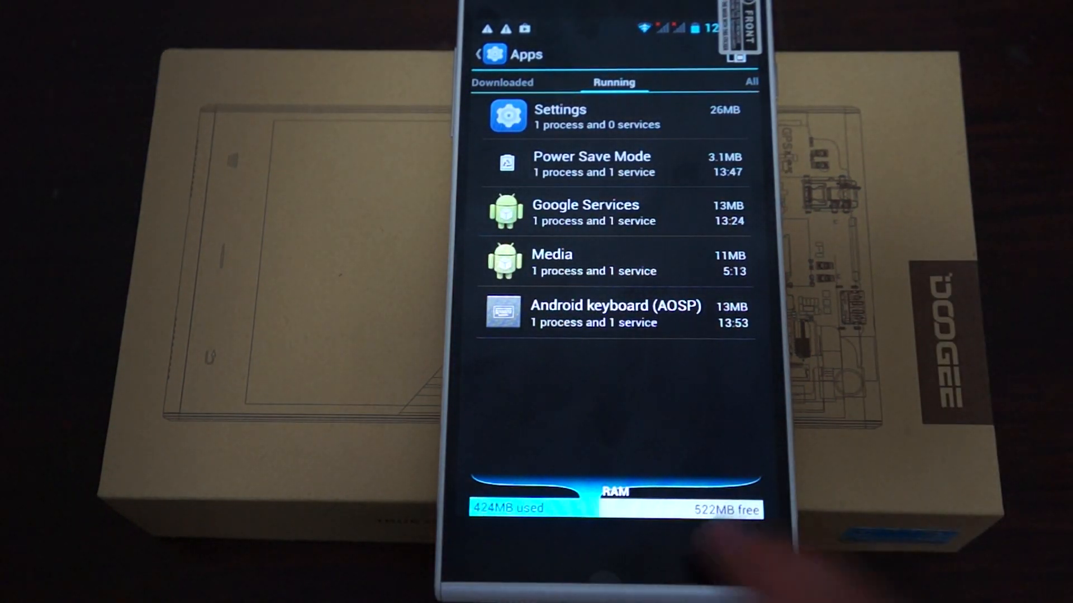
click(750, 81)
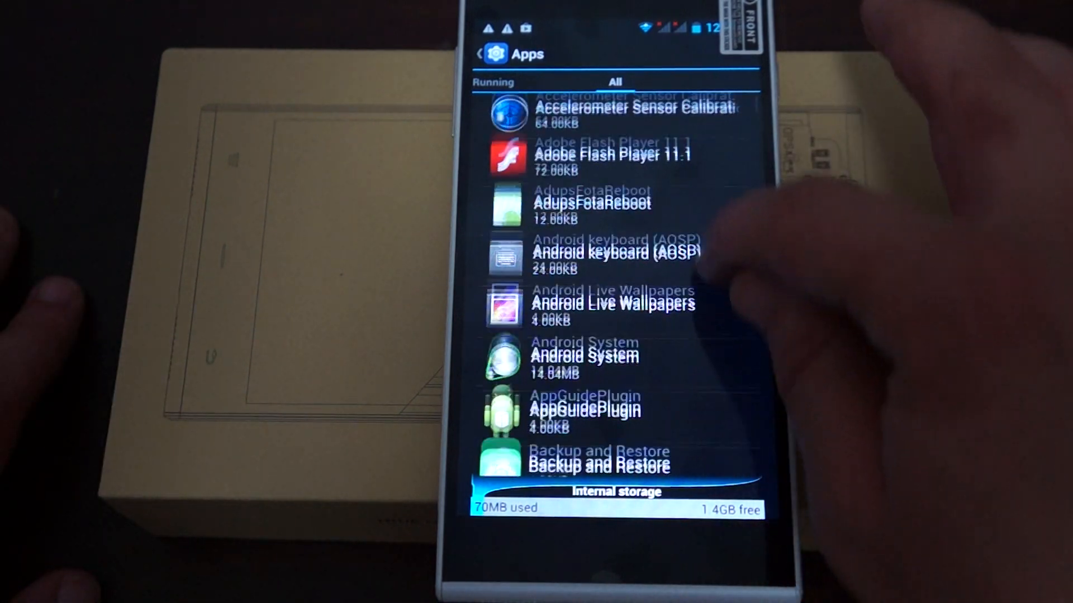
scroll(down, 3)
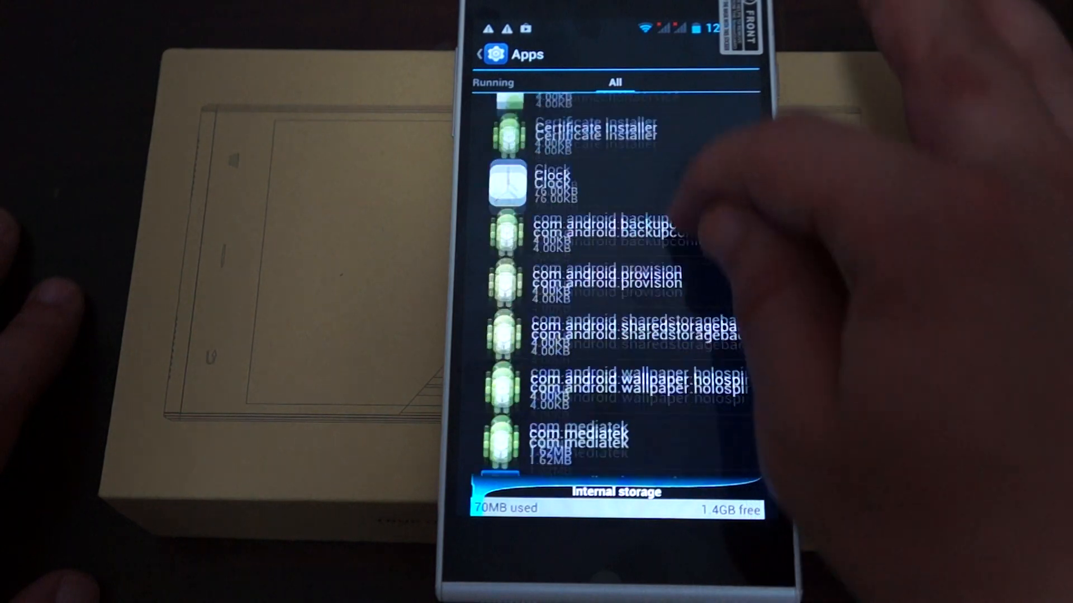
scroll(down, 3)
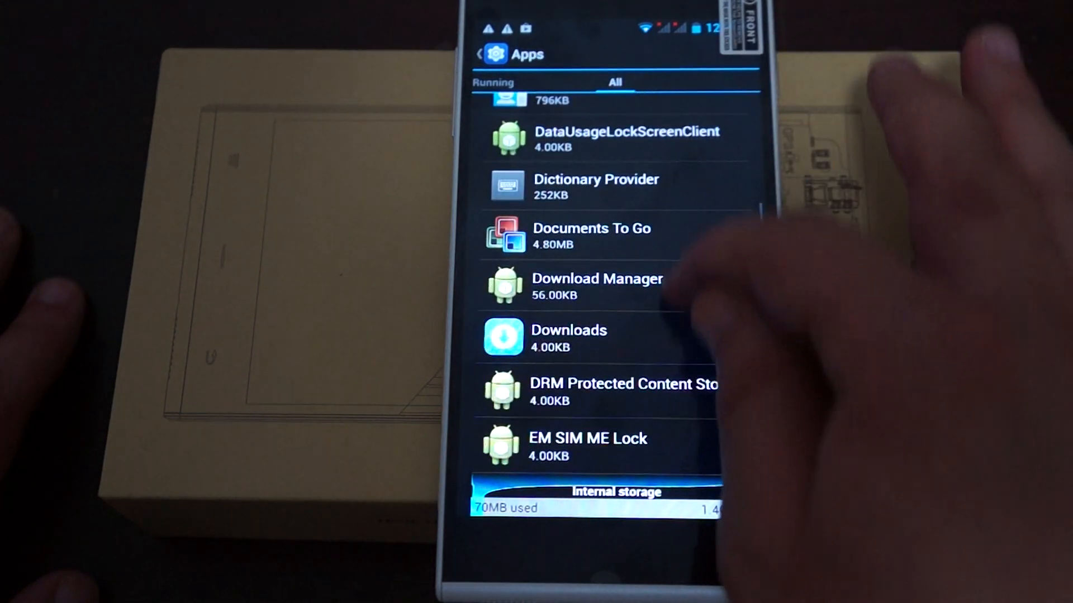
scroll(down, 3)
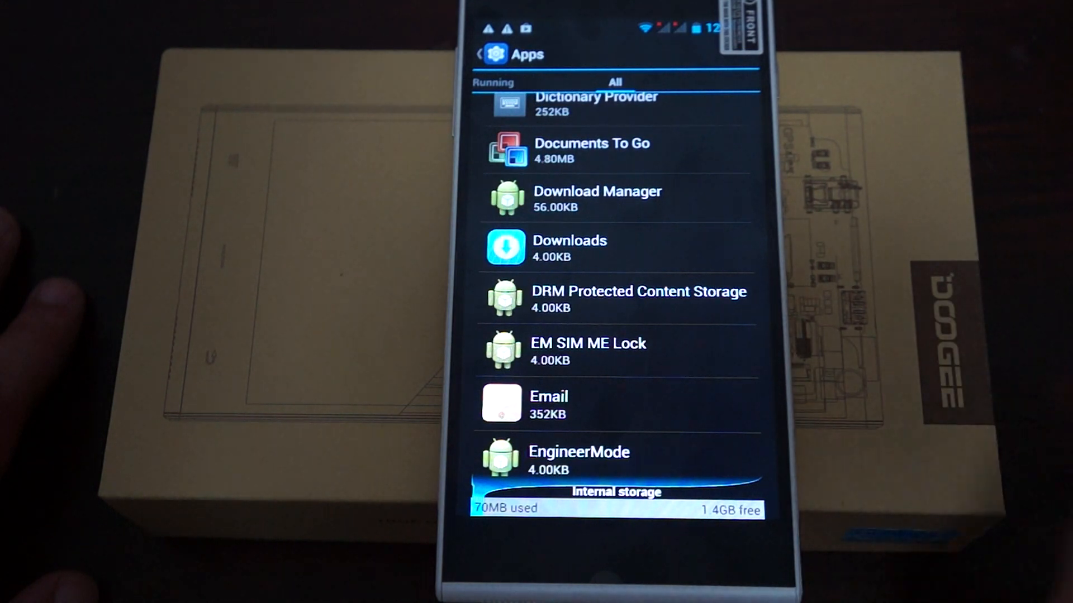
scroll(down, 3)
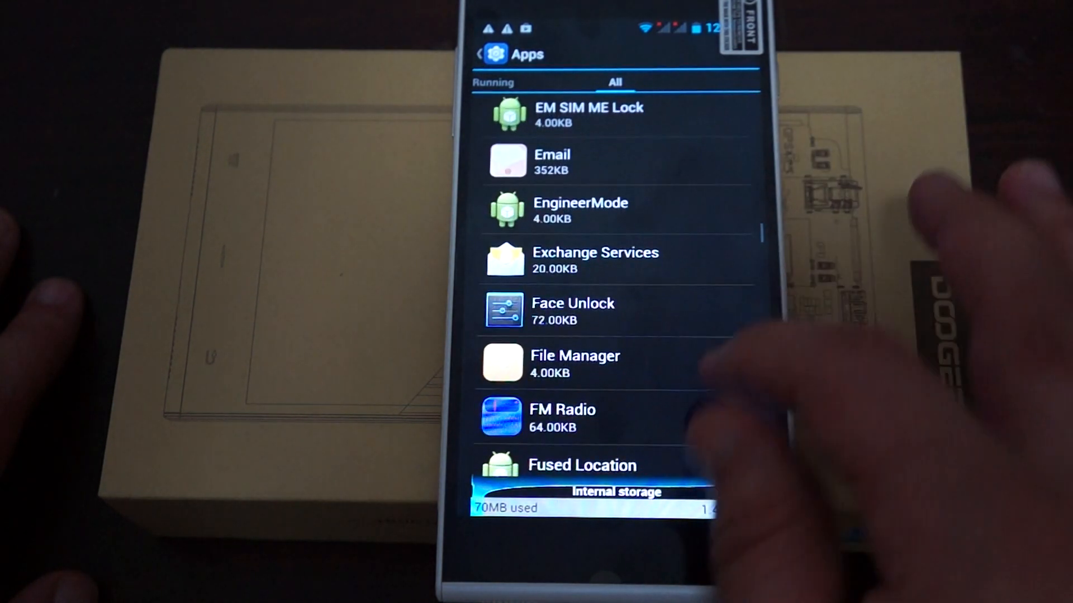
scroll(down, 3)
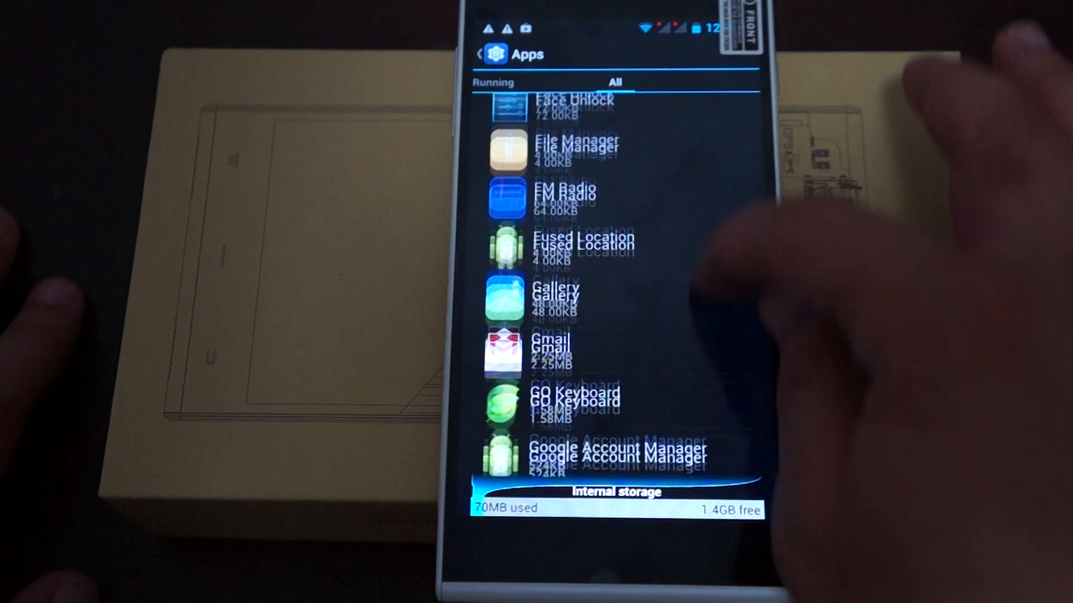
scroll(down, 3)
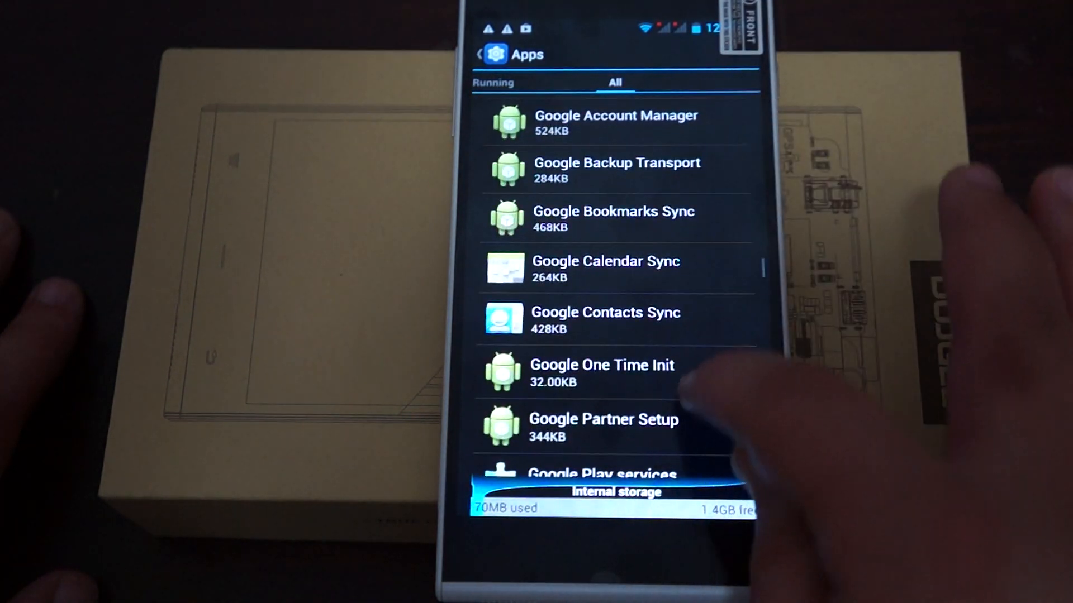
scroll(down, 3)
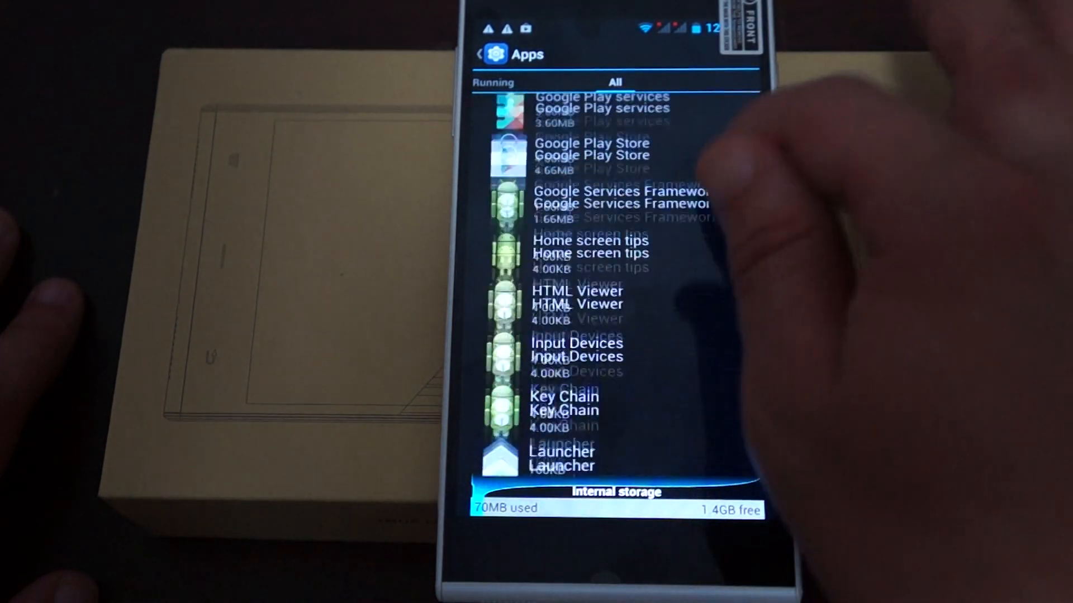
scroll(down, 3)
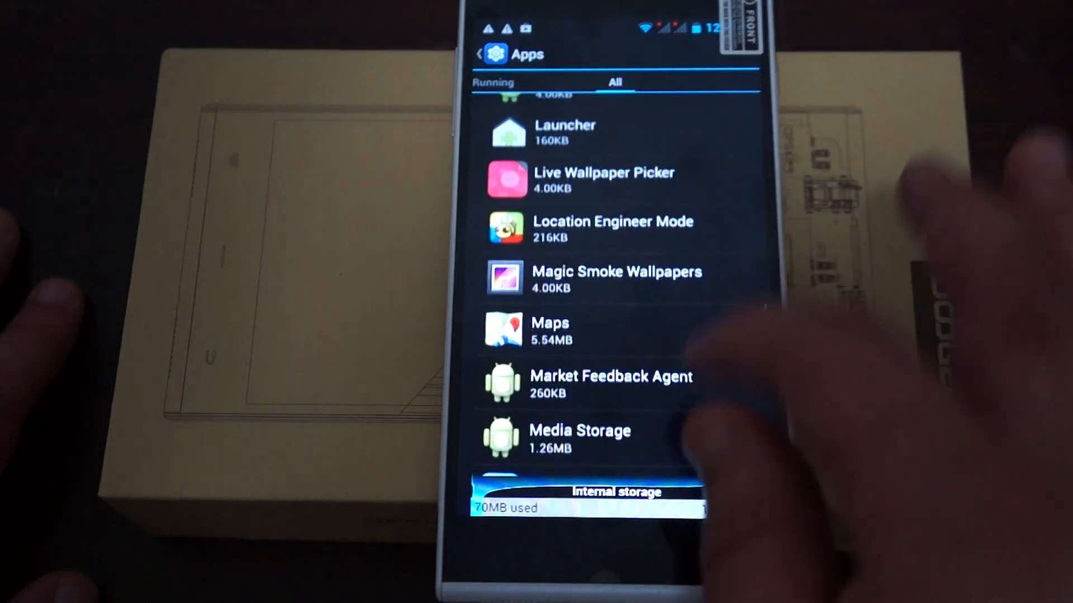
scroll(down, 3)
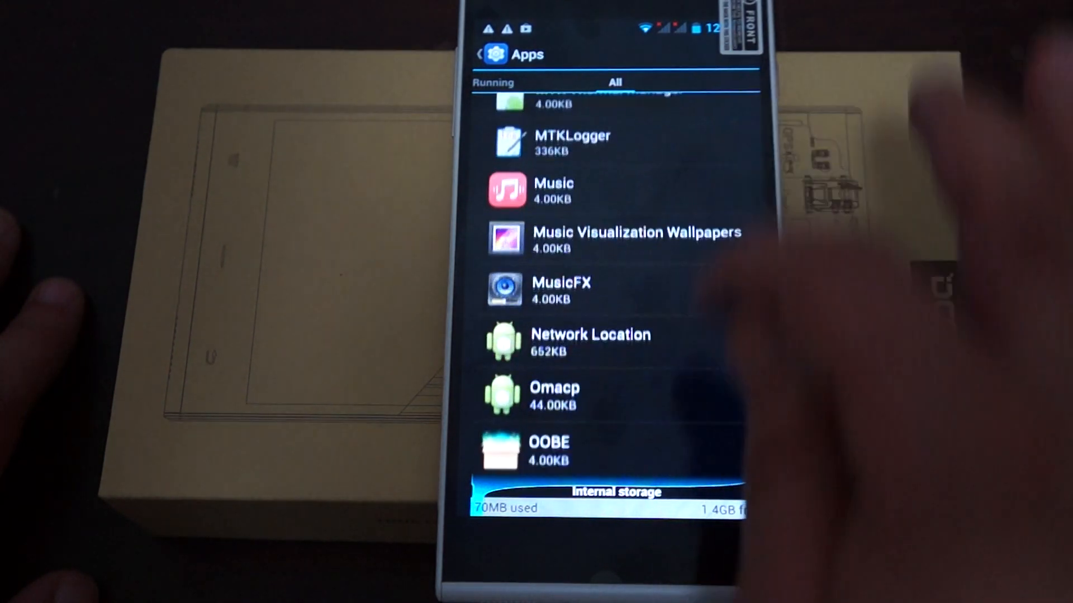
scroll(down, 3)
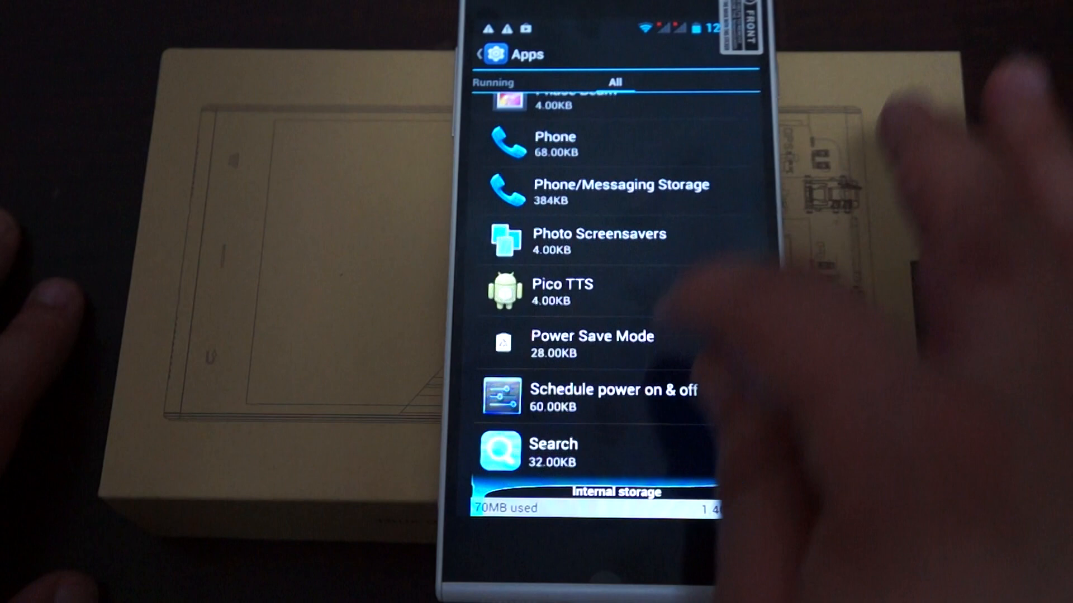
scroll(down, 3)
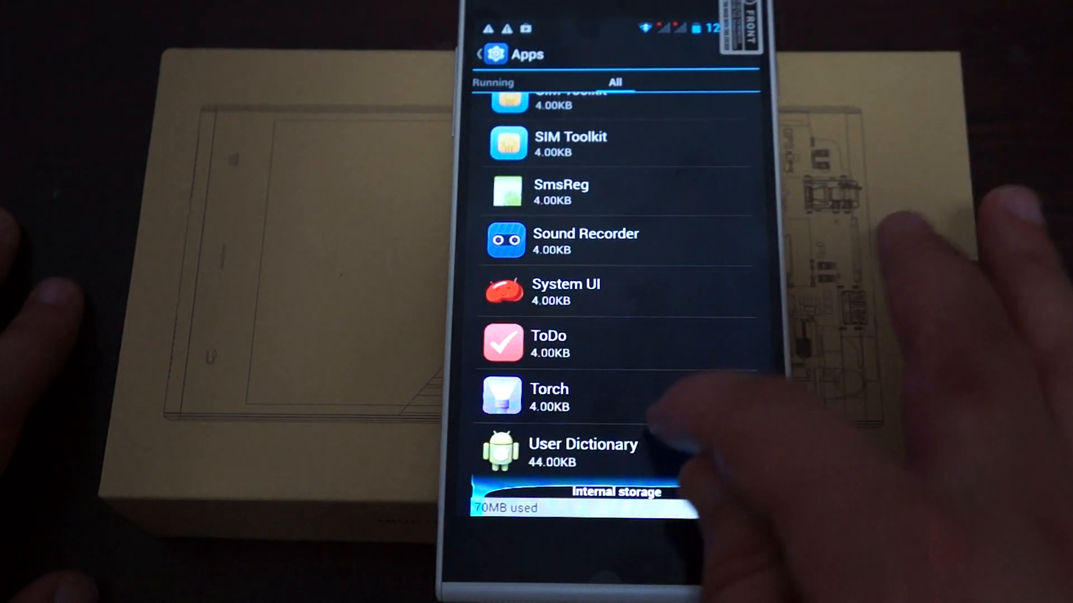
scroll(down, 3)
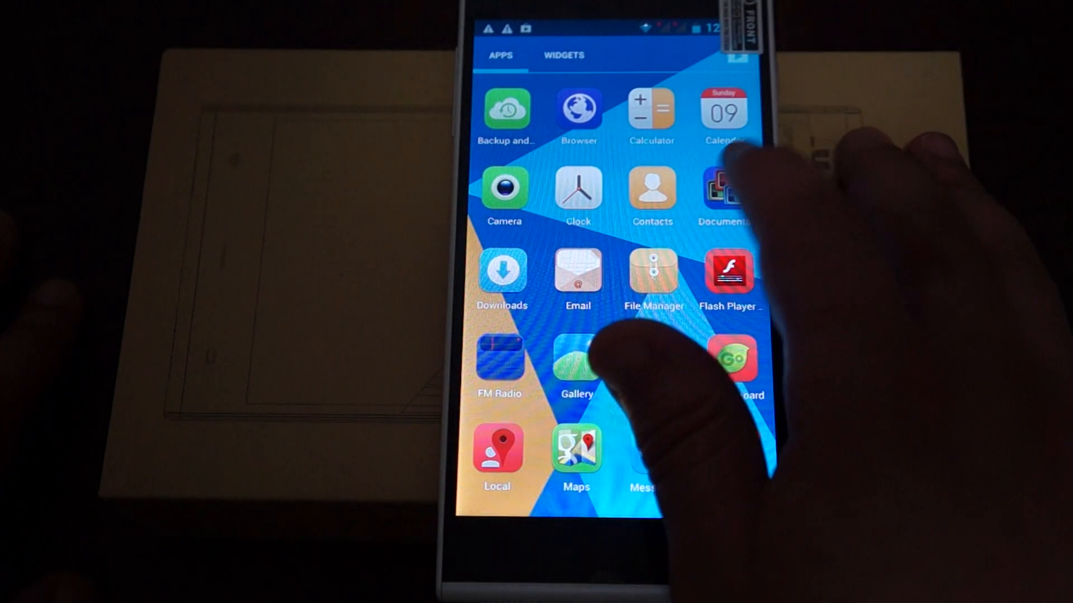
- Open the app drawer, view the second page of apps, then return to page one
click(724, 195)
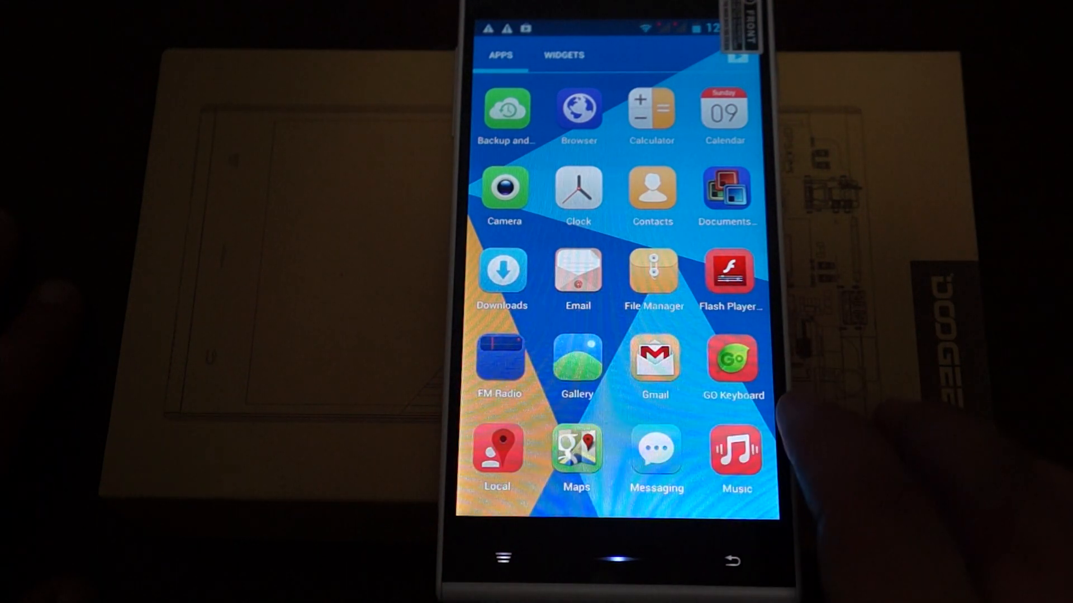
click(736, 453)
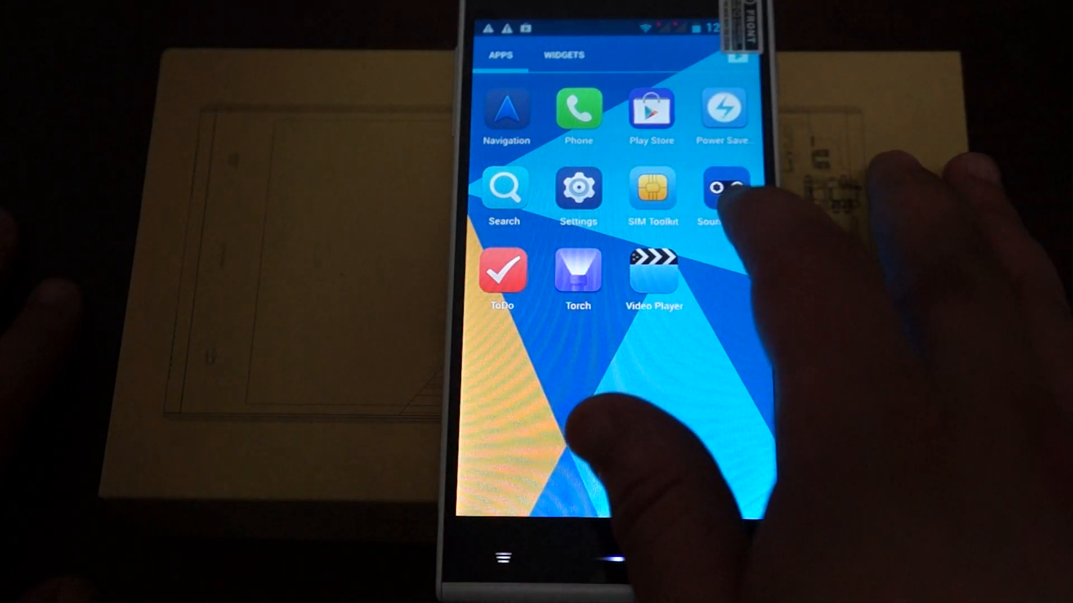
click(652, 274)
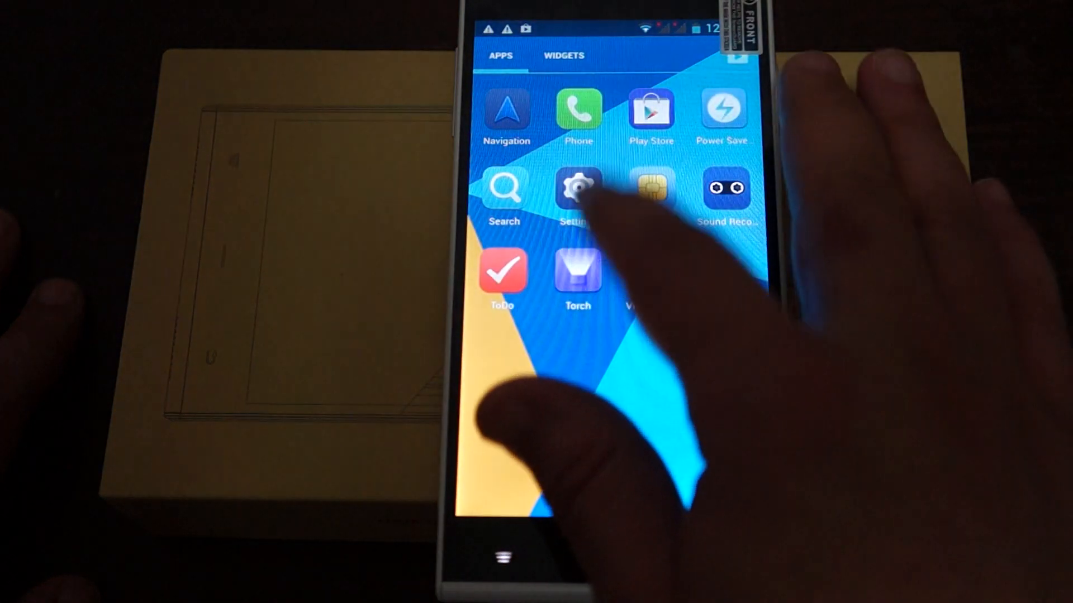
click(577, 271)
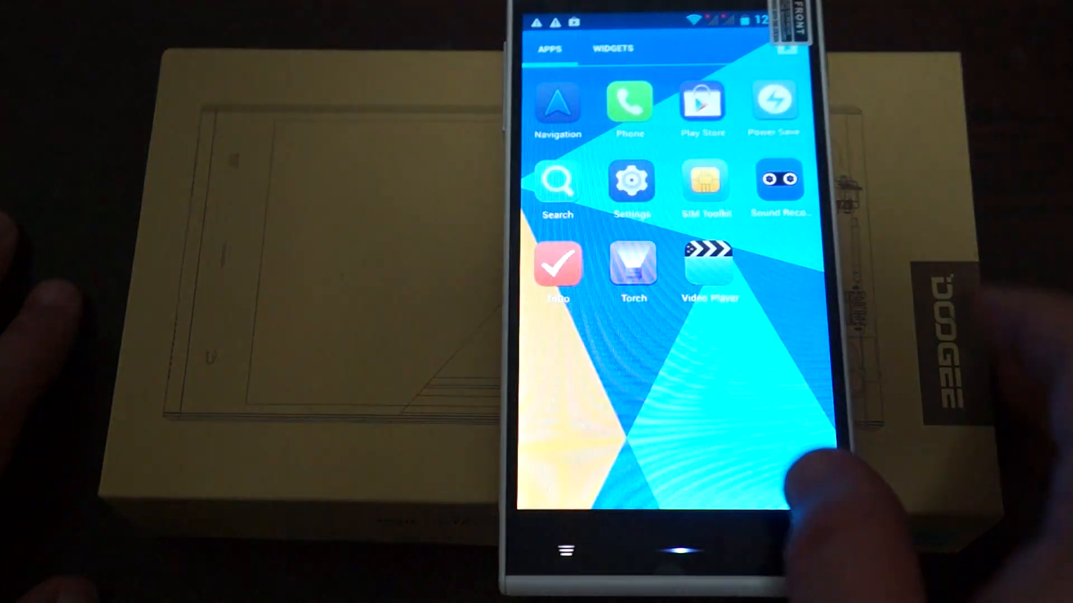
scroll(down, 3)
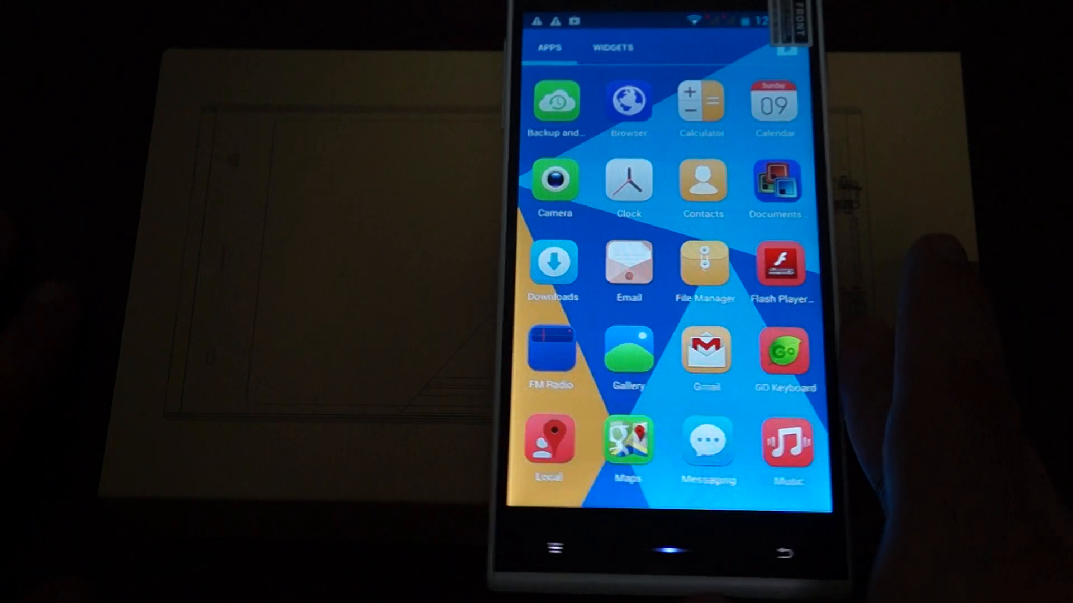
- Open Messaging, start a new message and enter 'vgfgjj' as the recipient
click(660, 554)
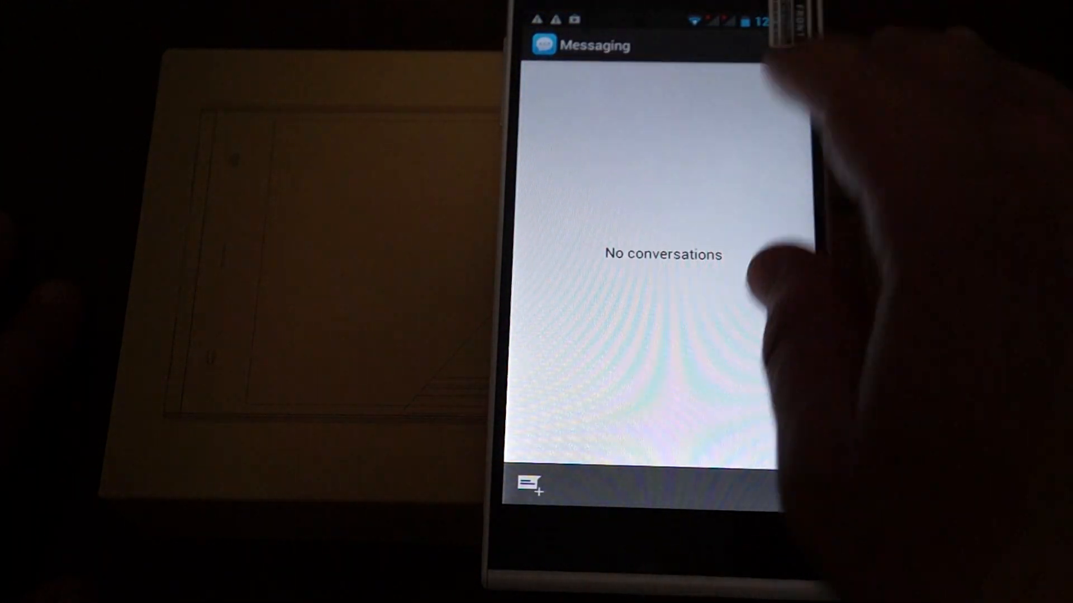
click(530, 482)
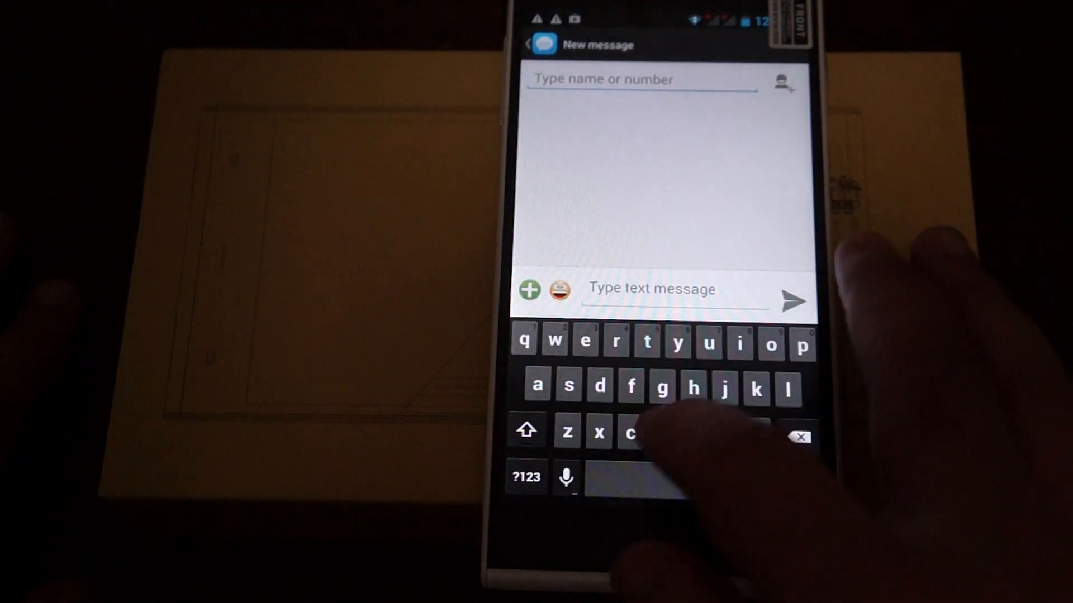
text(vgfgjj)
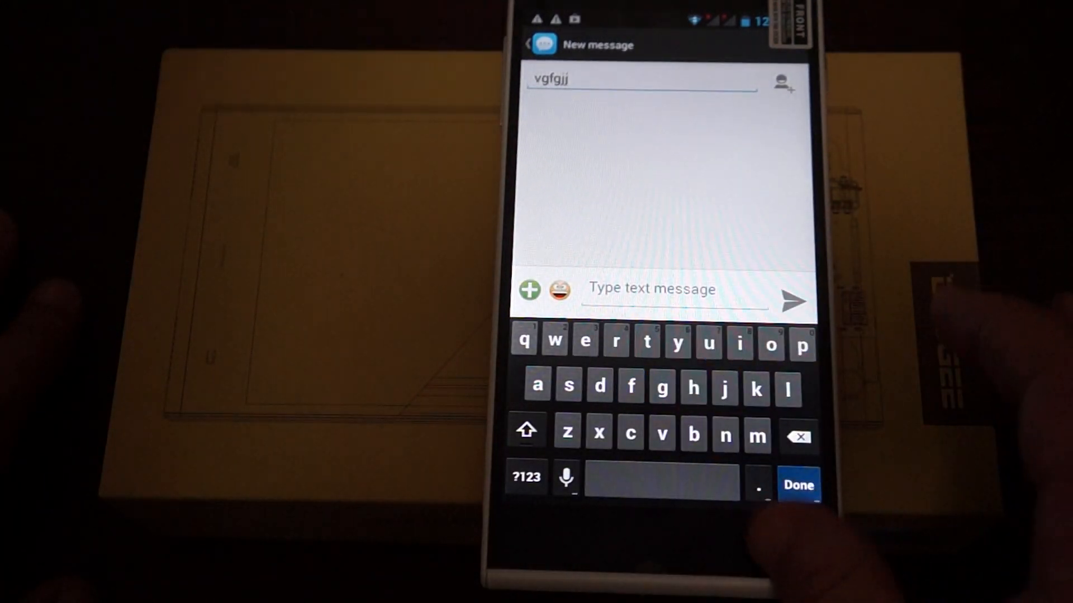
click(771, 546)
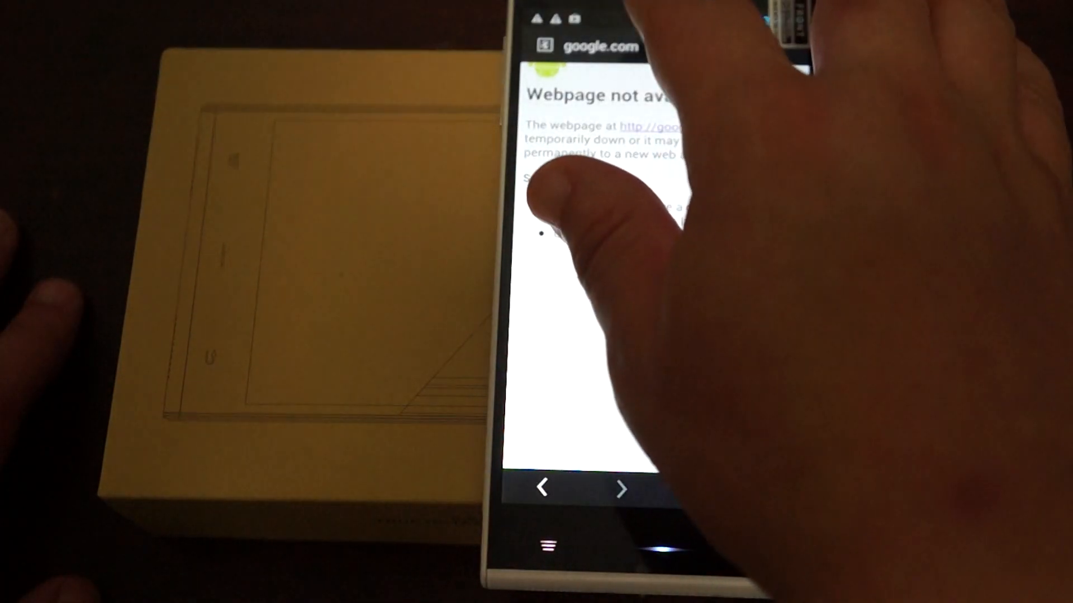
- Type 'bing' as the new address on the unavailable google.com page
text(bi)
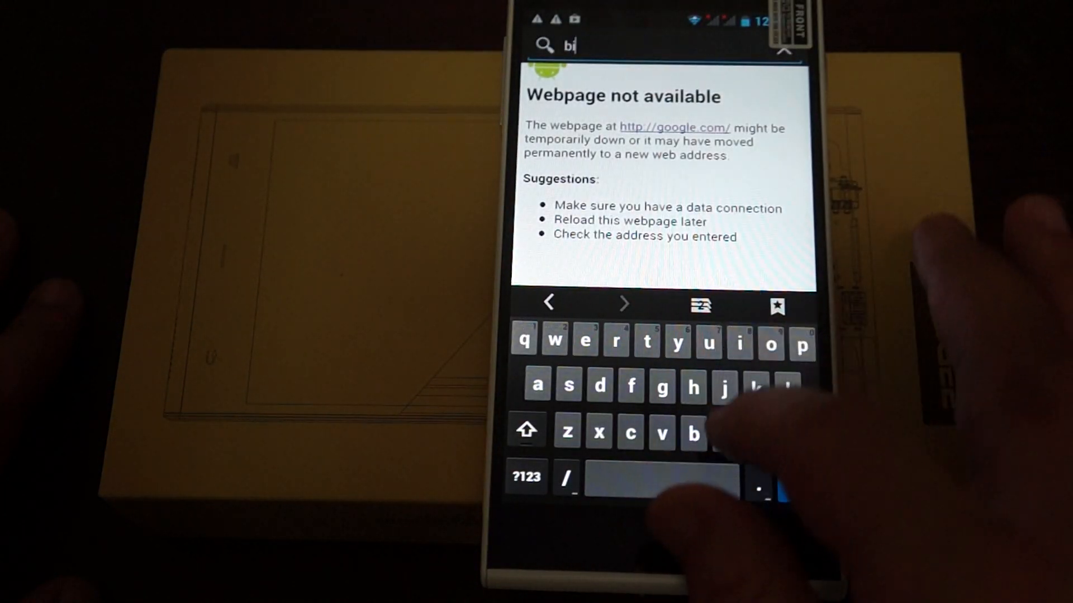
text(ng)
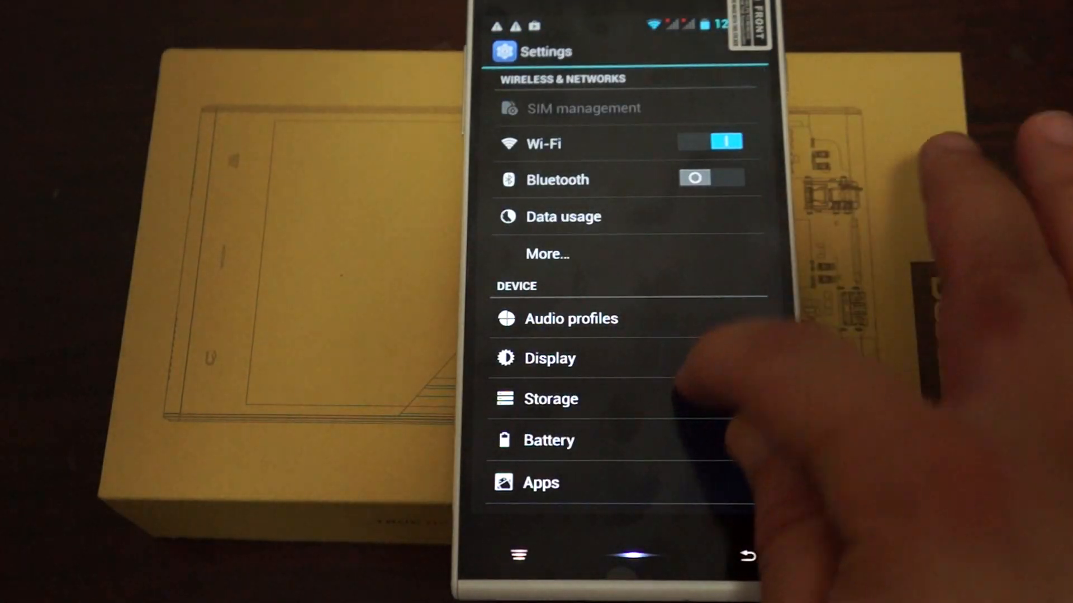
- Open Display settings, scroll the list and enable Auto-rotate screen
click(548, 358)
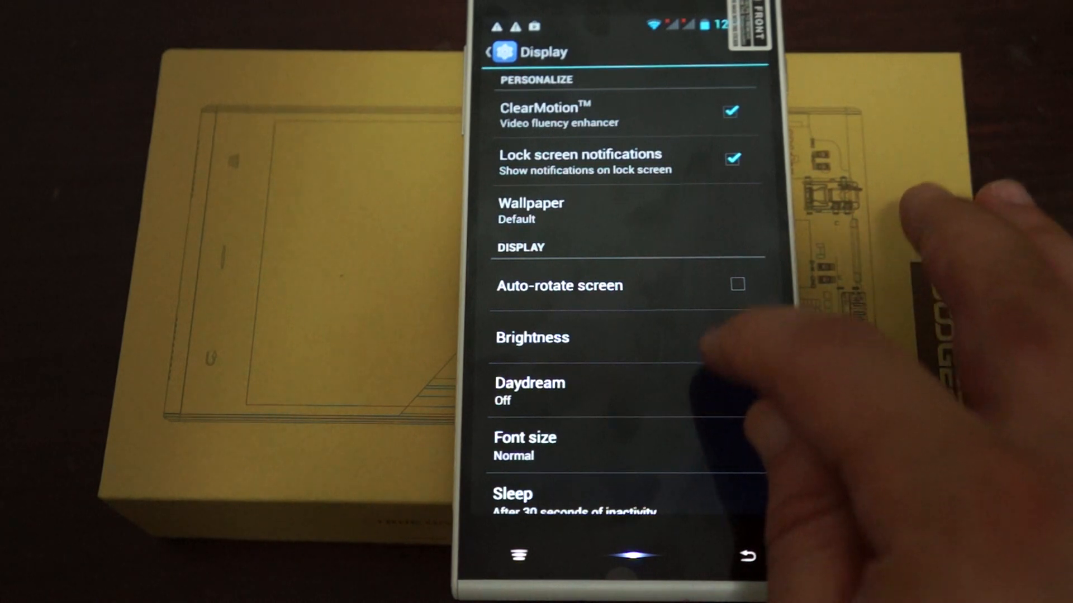
click(532, 338)
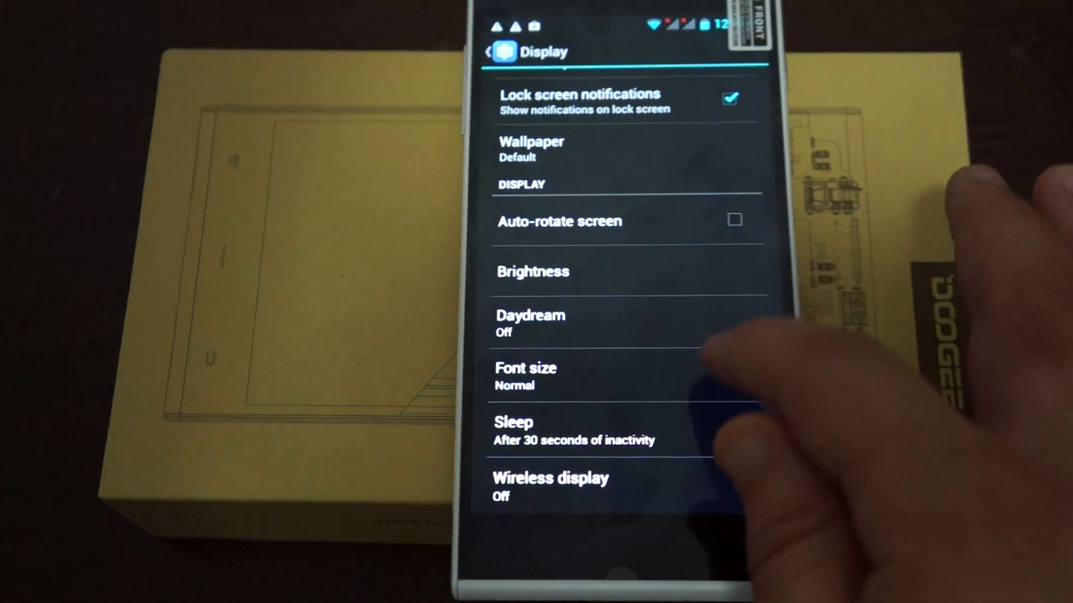
scroll(down, 3)
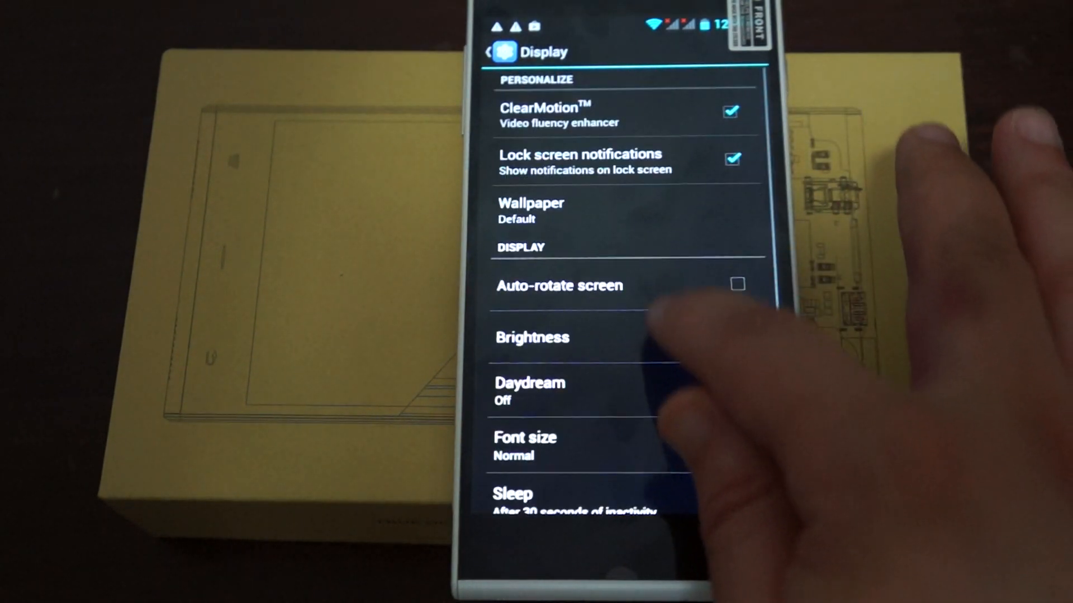
click(738, 286)
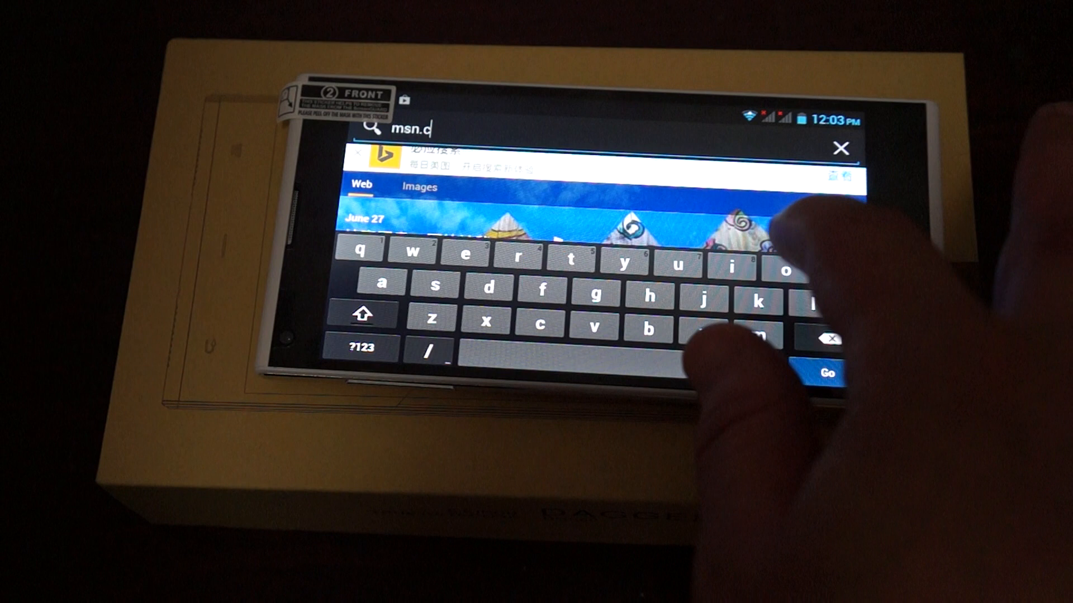
- Visit msn.com, then load the m.mtv.com mobile site in landscape
click(829, 372)
text(mtv.)
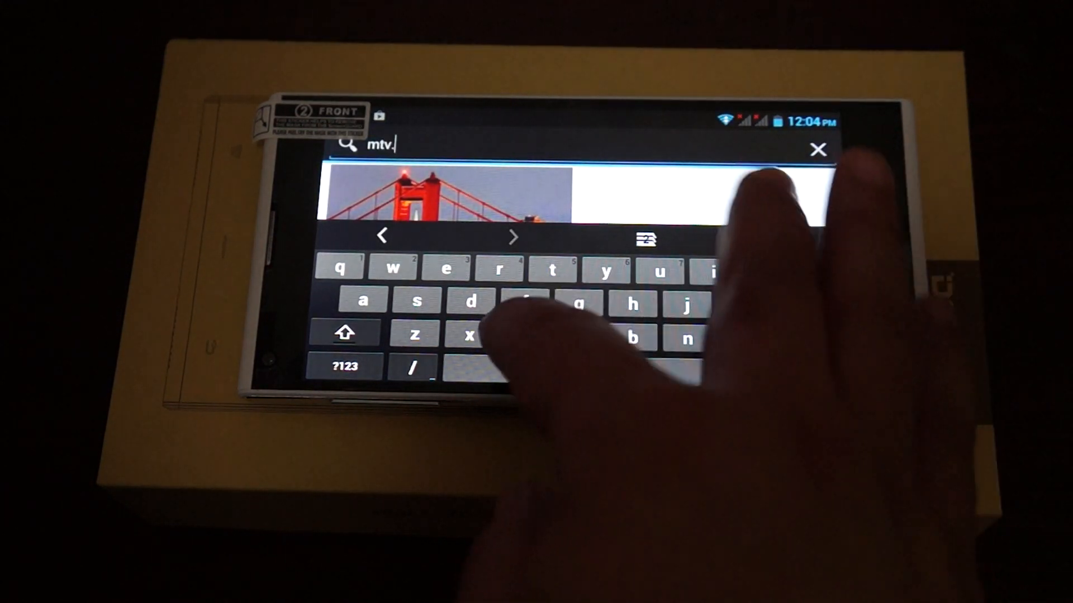
text(com)
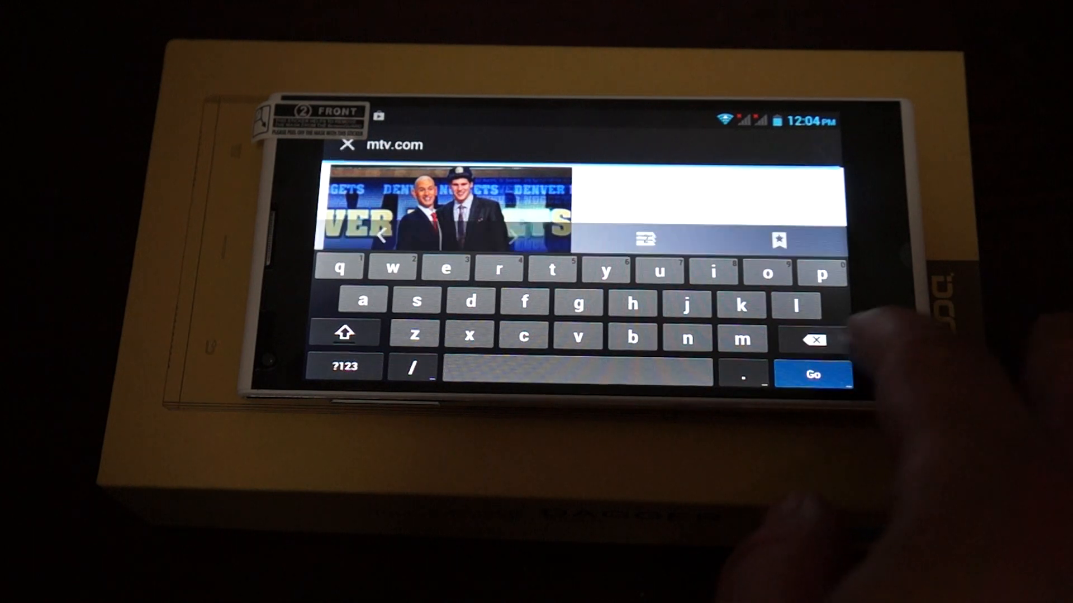
click(814, 374)
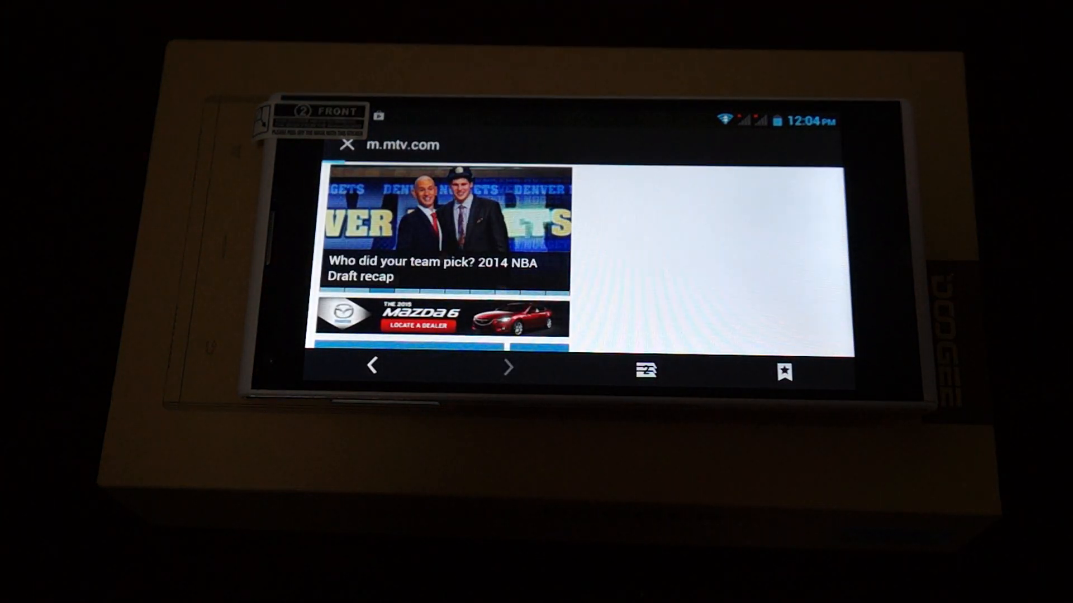